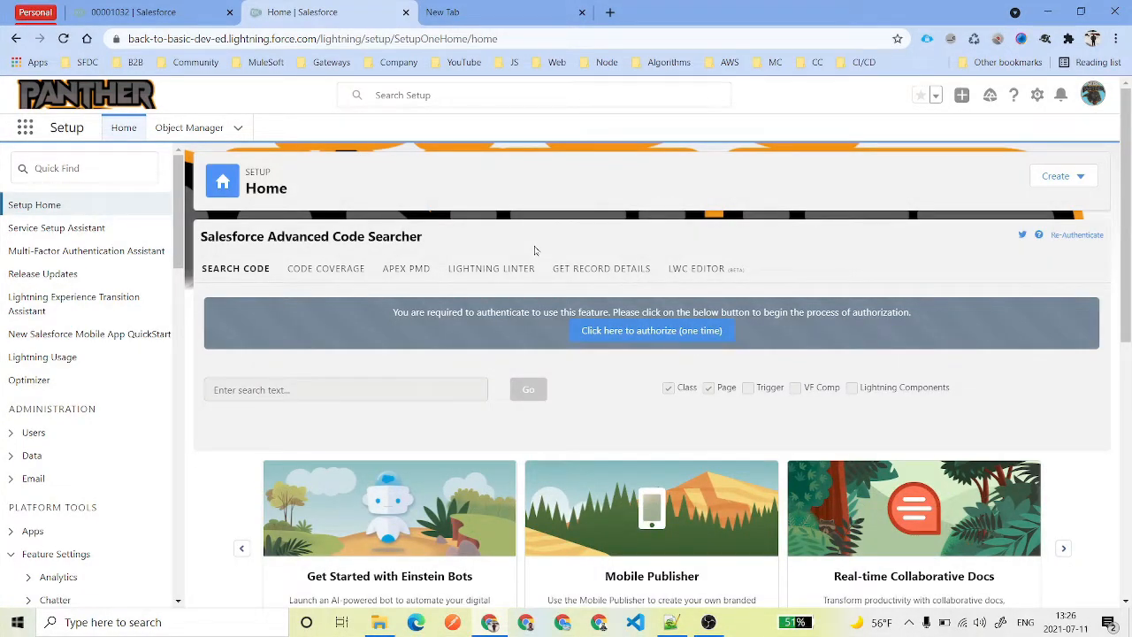
Step: Search Setup's Quick Find for 'web' to list the Web-to-Case settings
{"action": "left_click", "coordinate": [84, 167]}
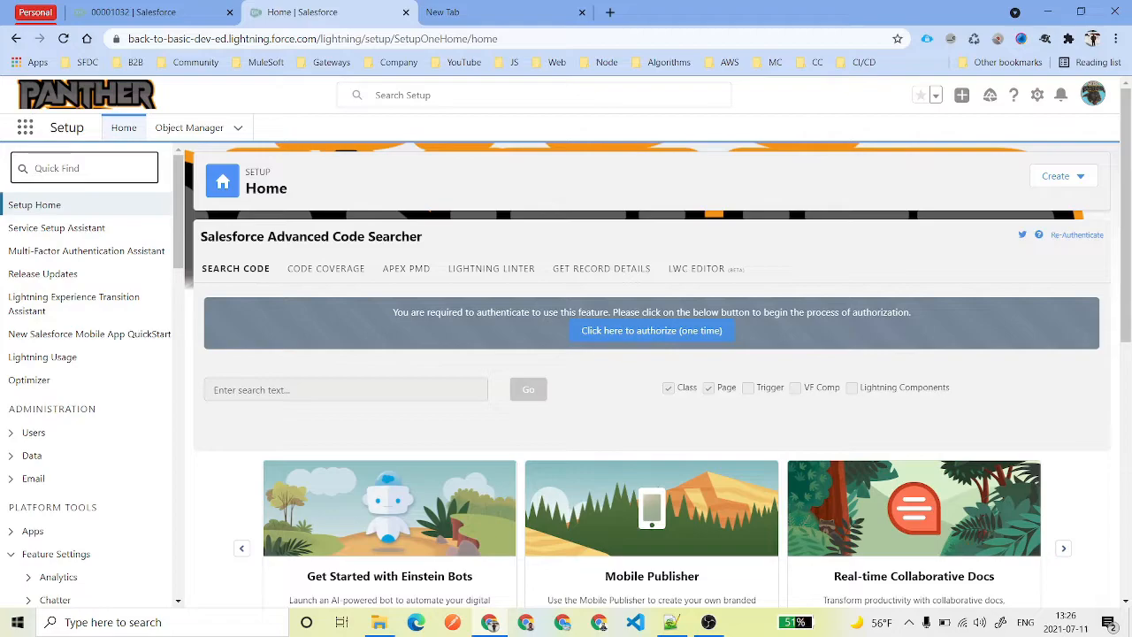
{"action": "type", "text": "web"}
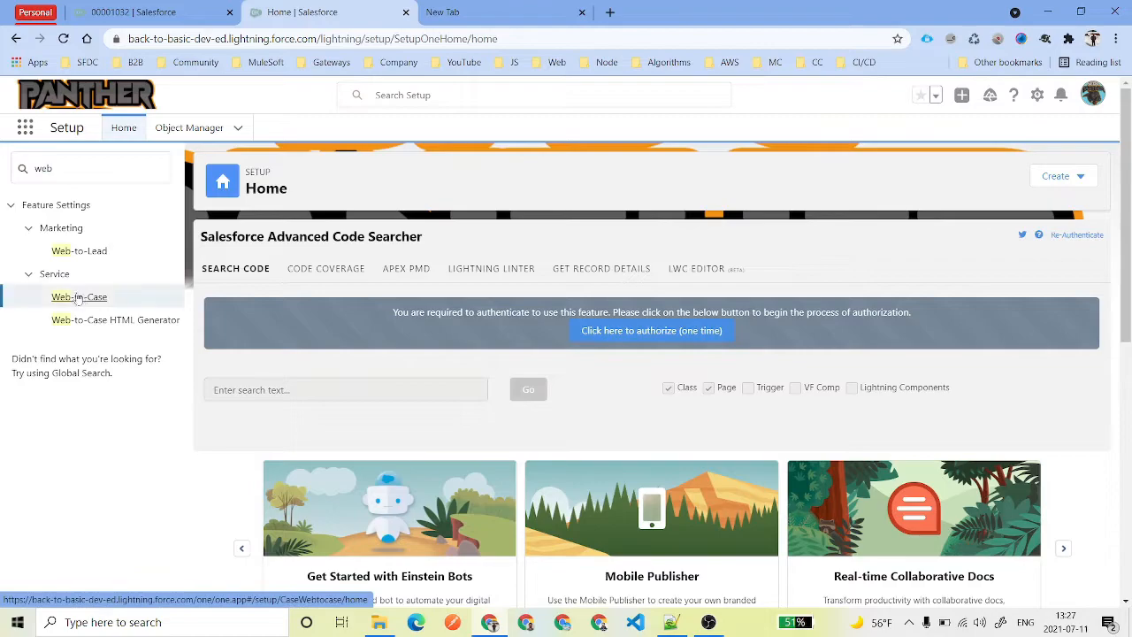
{"action": "mouse_move", "coordinate": [417, 299]}
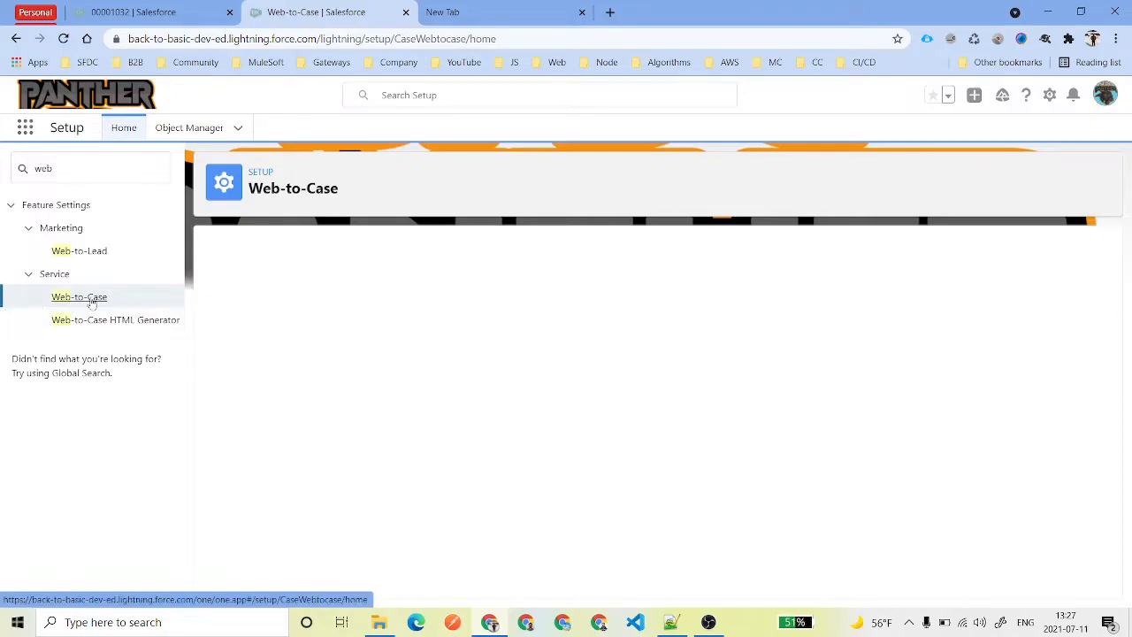
Step: Keep Web-to-Case enabled with reCAPTCHA off and Web as default case origin
{"action": "left_click", "coordinate": [79, 297]}
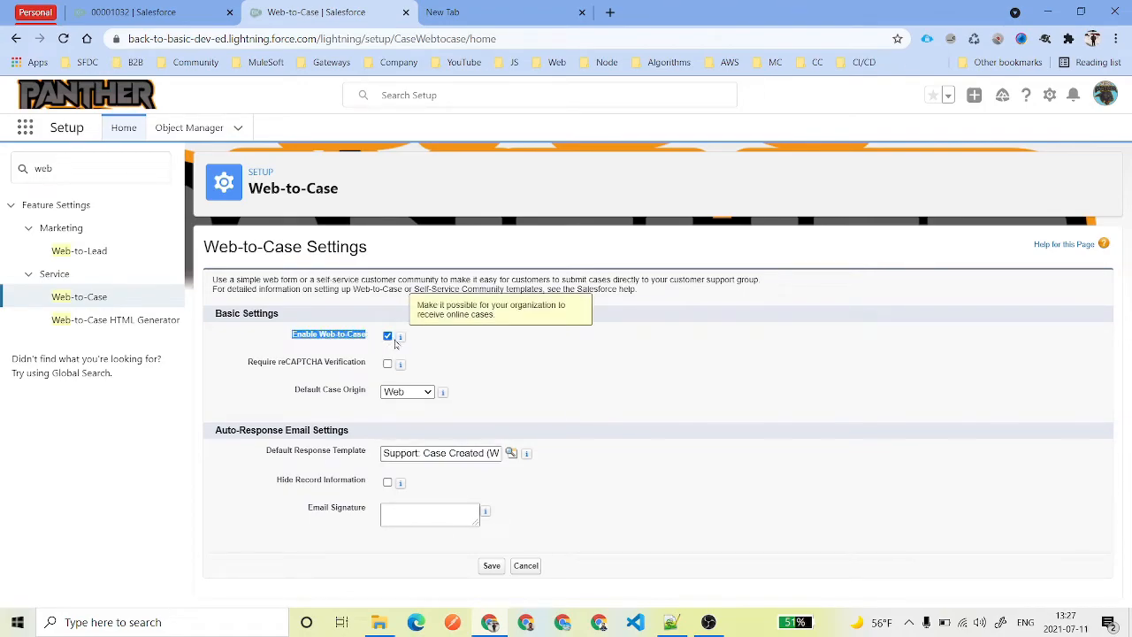
{"action": "mouse_move", "coordinate": [388, 372]}
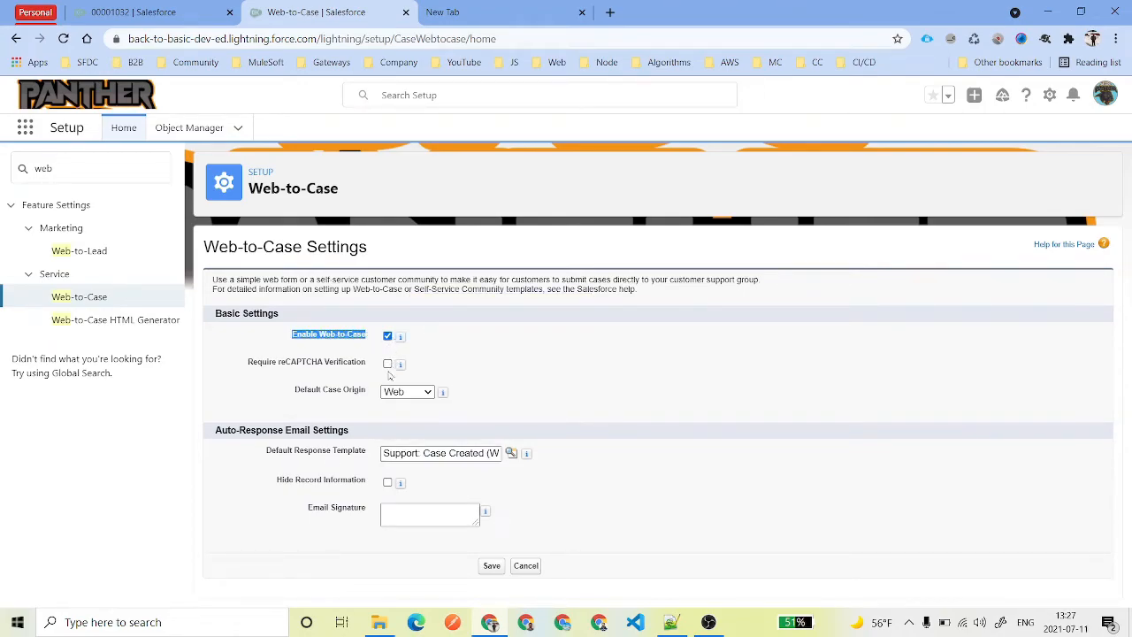
{"action": "left_click", "coordinate": [386, 364]}
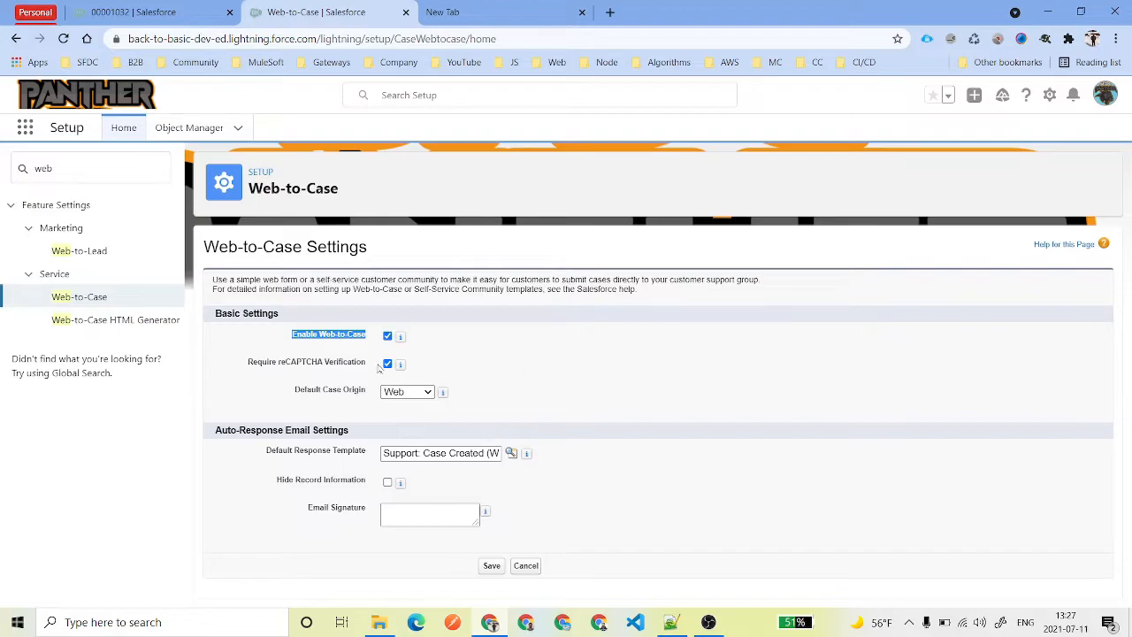
{"action": "left_click", "coordinate": [387, 363]}
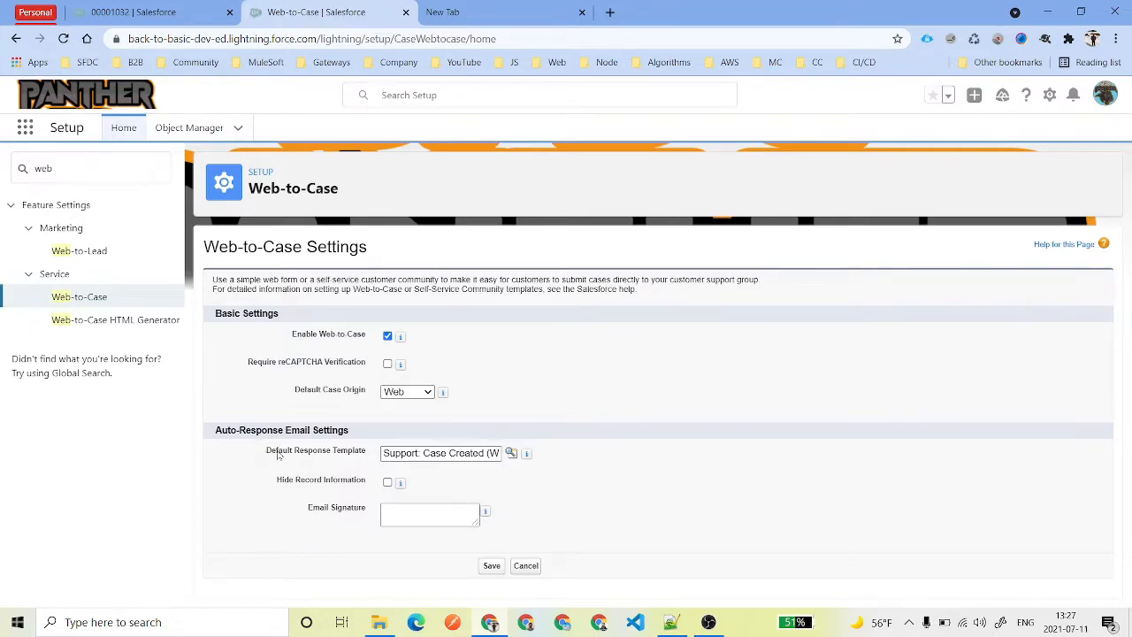
{"action": "double_click", "coordinate": [434, 453]}
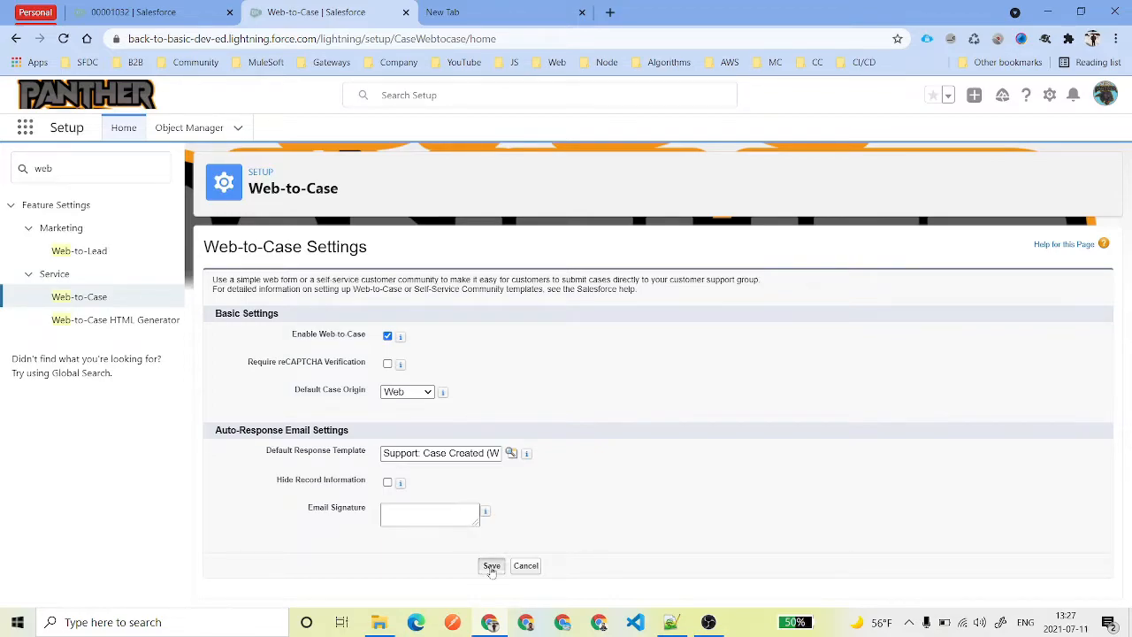
Step: Save the Web-to-Case settings and open the Web-to-Case HTML Generator
{"action": "left_click", "coordinate": [492, 566]}
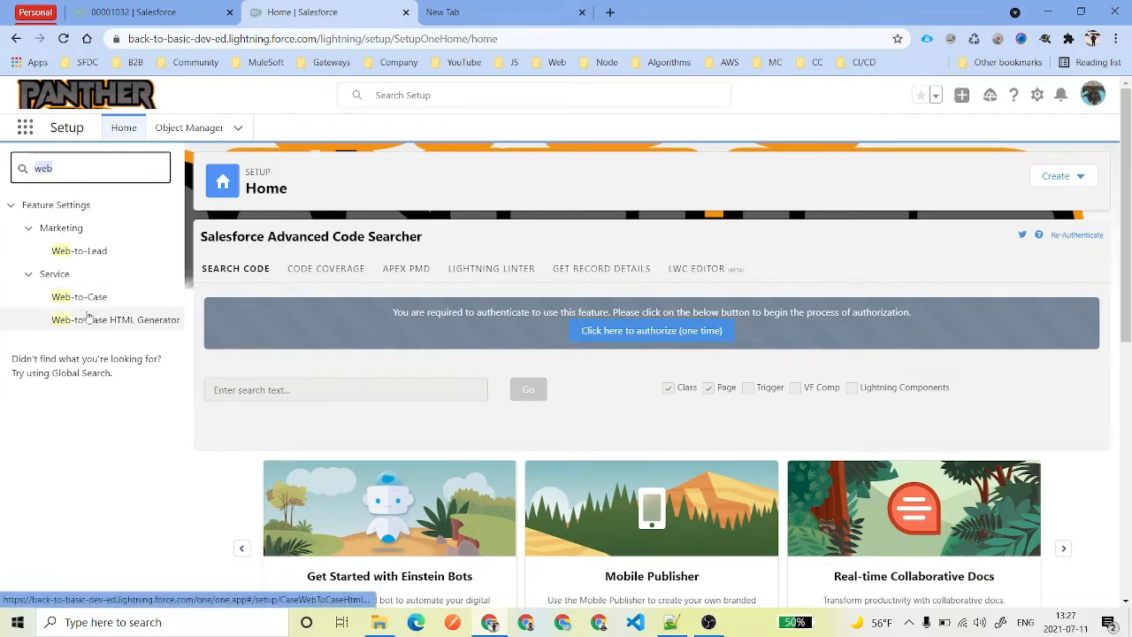
{"action": "mouse_move", "coordinate": [405, 268]}
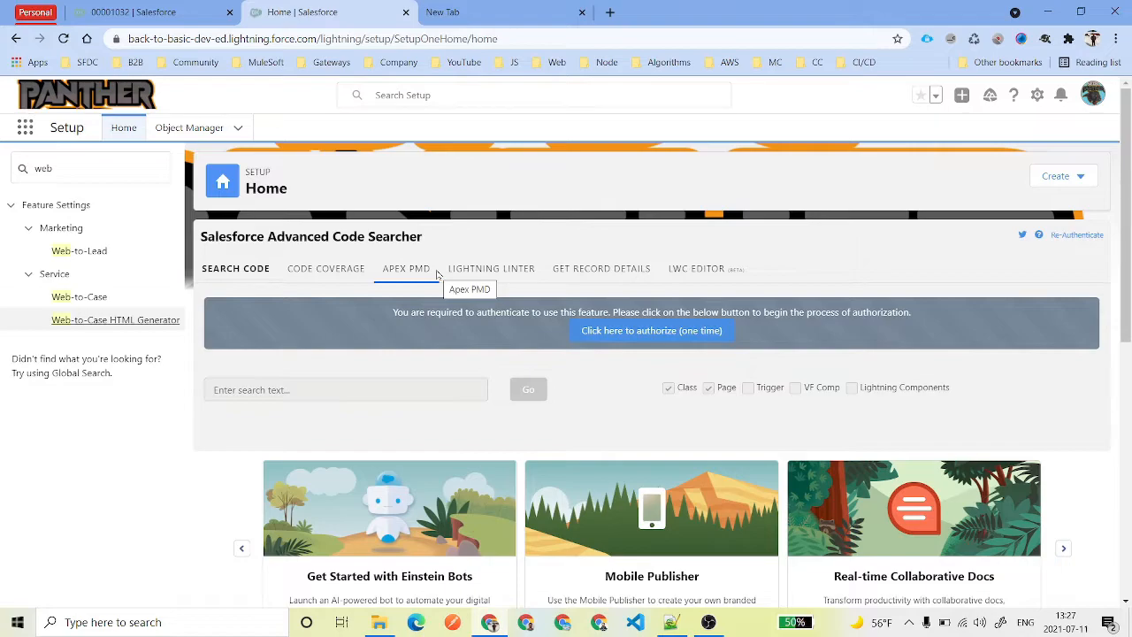
{"action": "left_click", "coordinate": [115, 320]}
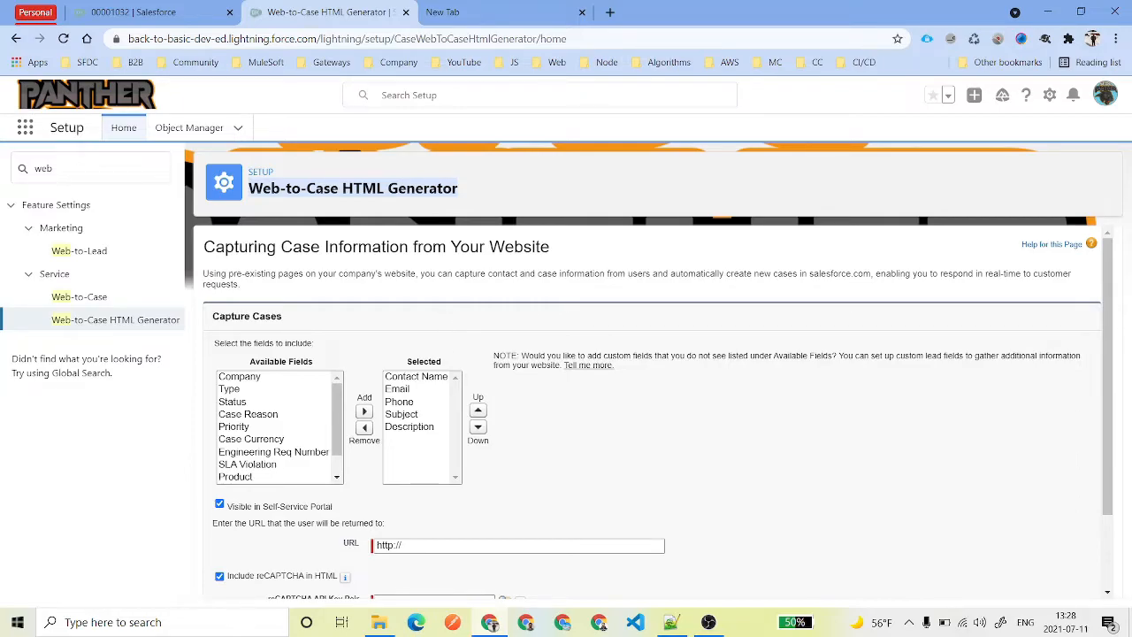
Step: Add Case Reason below Email in the form's selected fields
{"action": "left_click", "coordinate": [416, 376]}
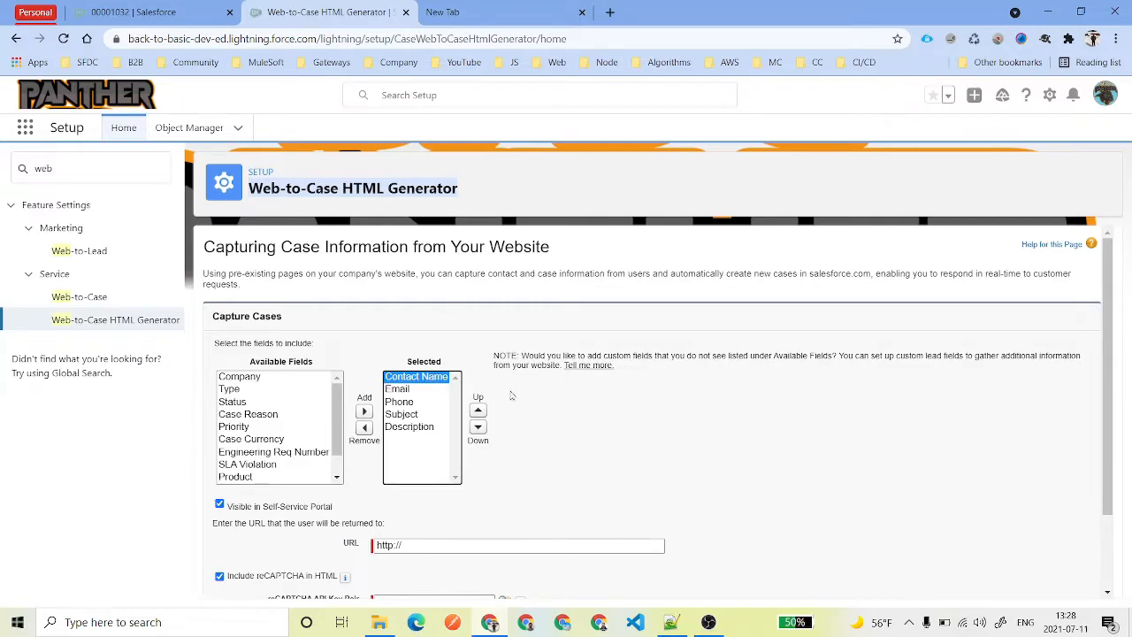
{"action": "mouse_move", "coordinate": [542, 400]}
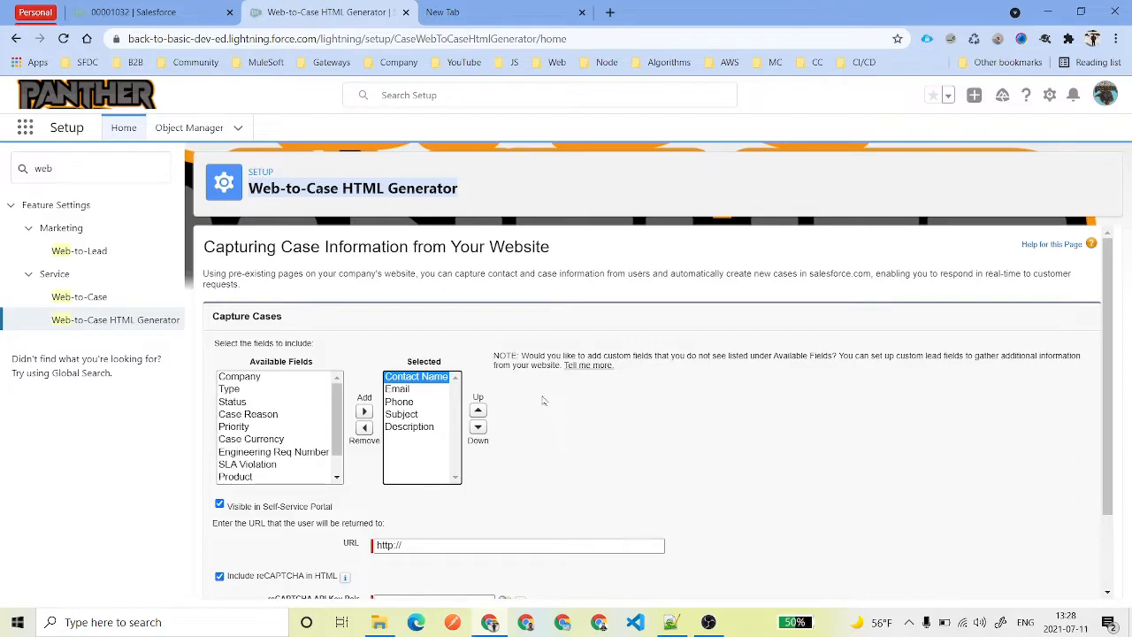
{"action": "left_click", "coordinate": [397, 389]}
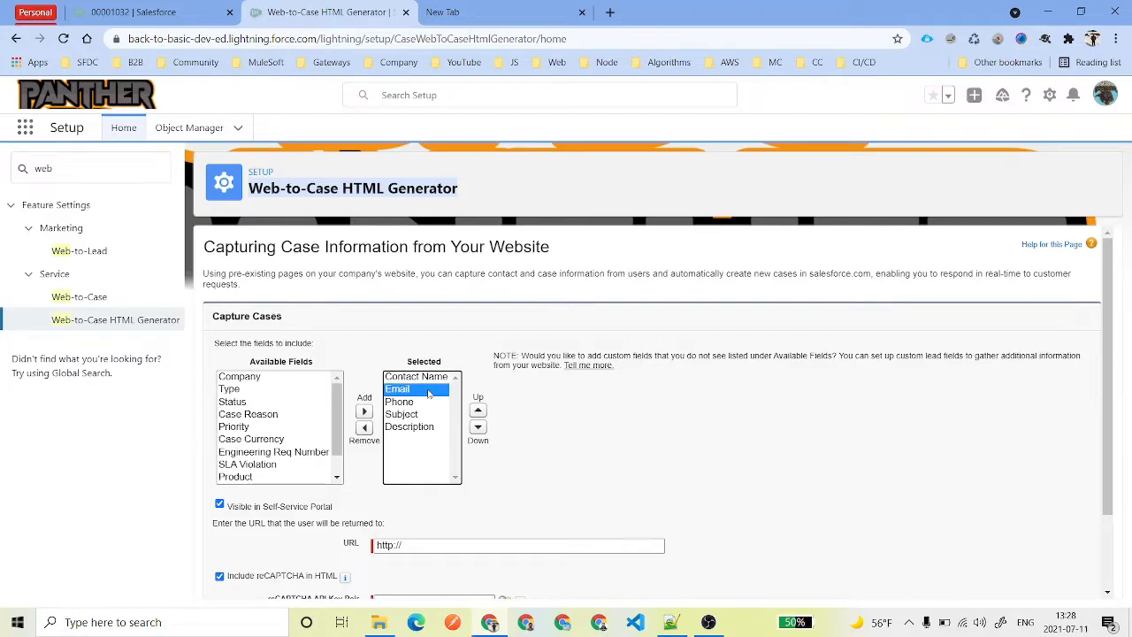
{"action": "left_click", "coordinate": [401, 414]}
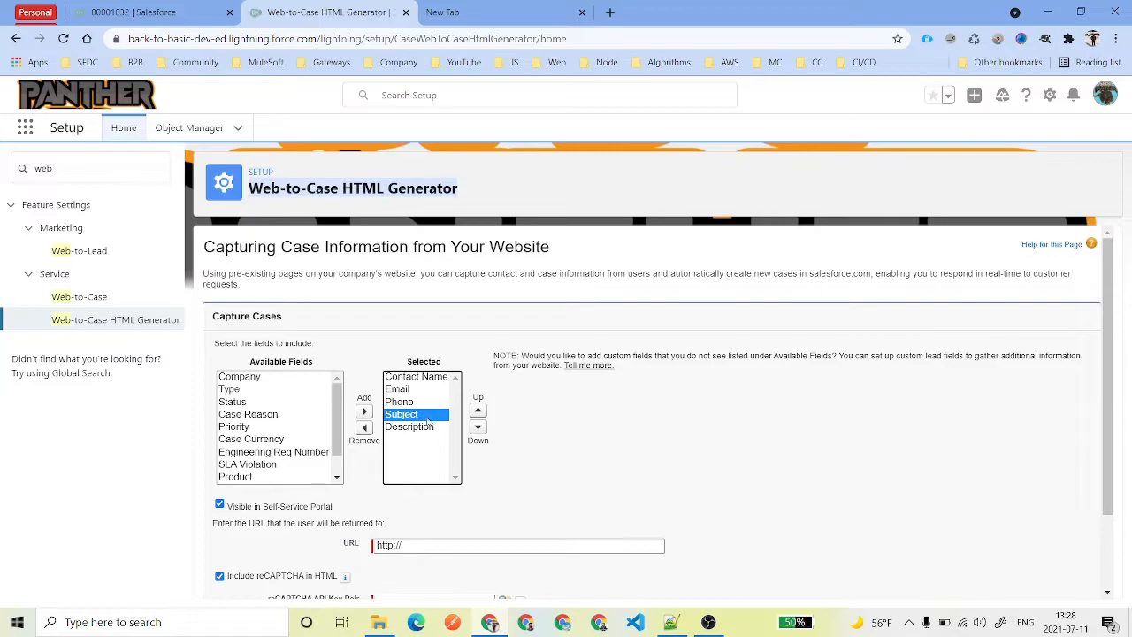
{"action": "left_click", "coordinate": [410, 426]}
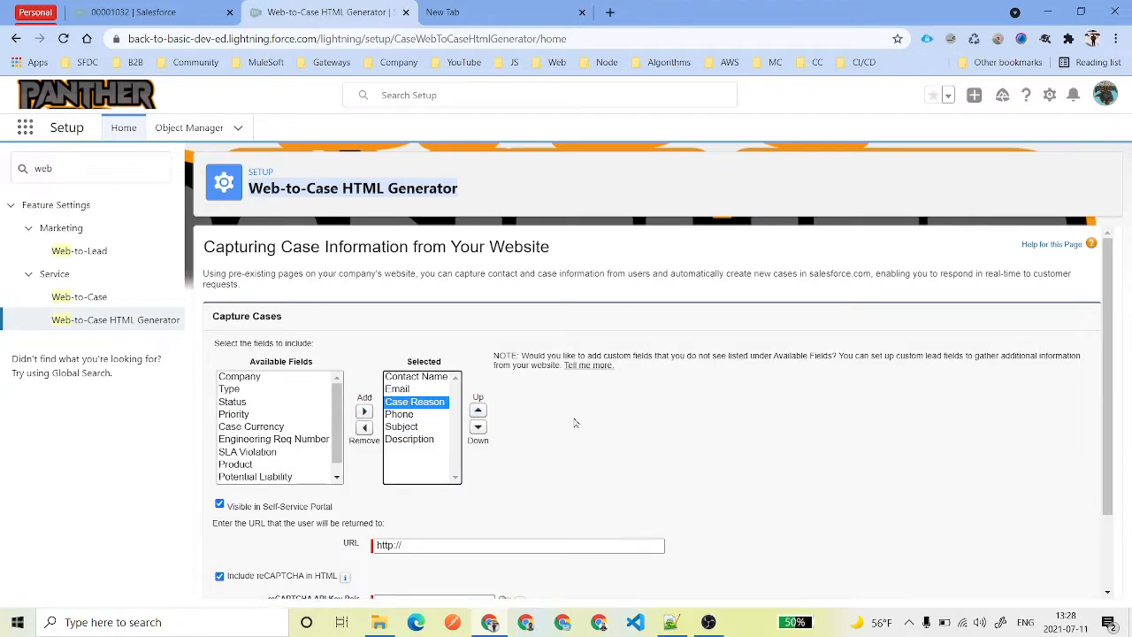
{"action": "scroll", "scroll_direction": "down", "scroll_amount": 3}
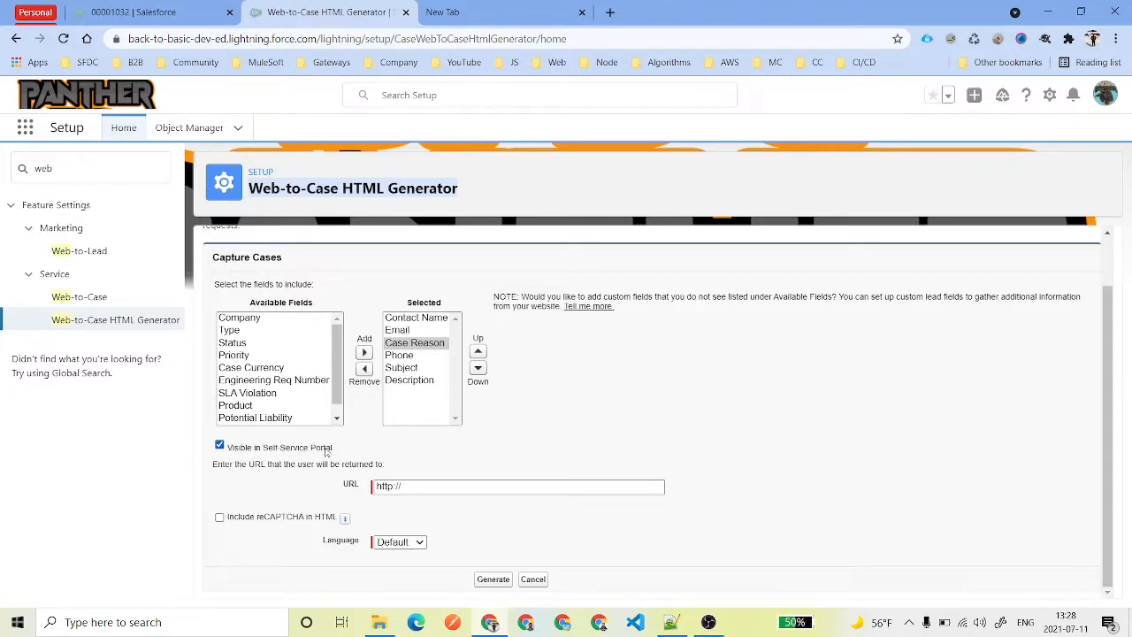
{"action": "double_click", "coordinate": [279, 447]}
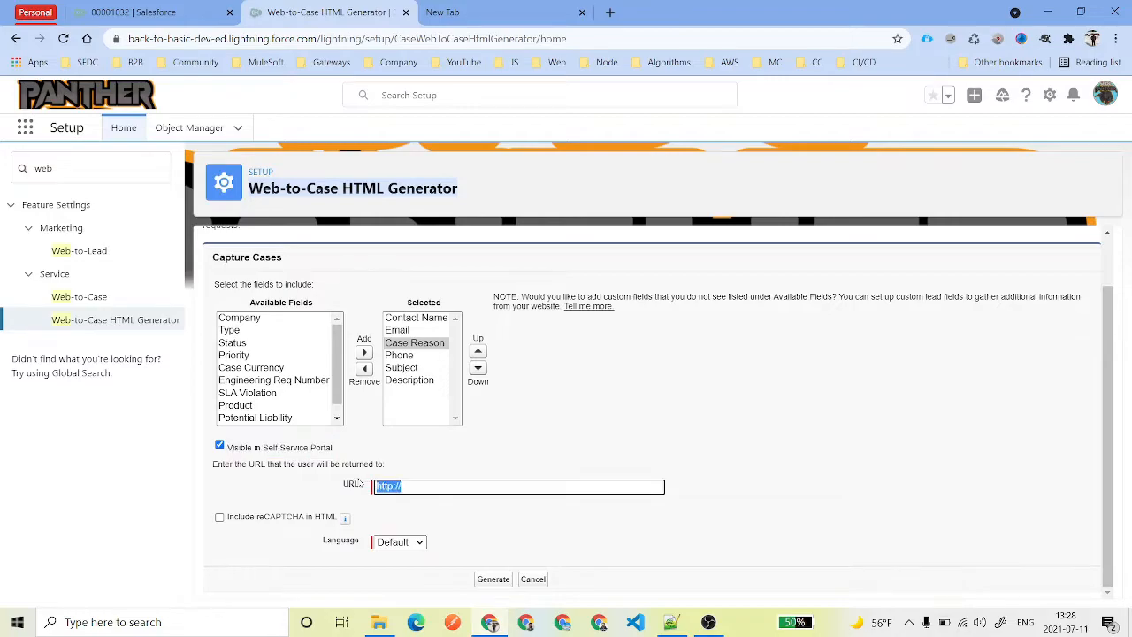
{"action": "mouse_move", "coordinate": [446, 457]}
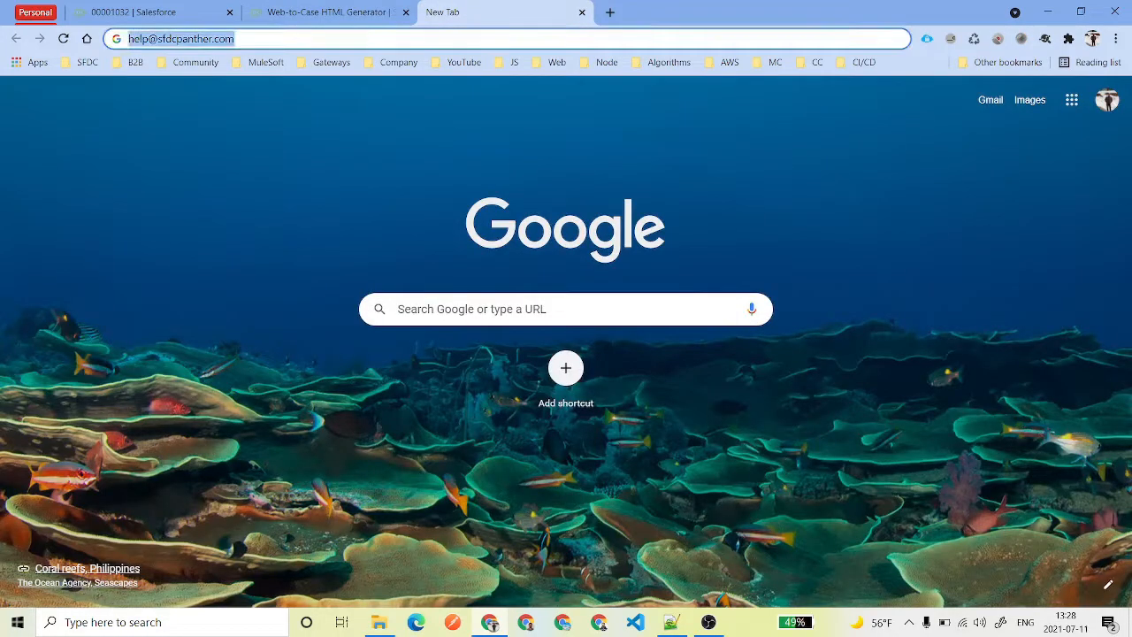
{"action": "type", "text": "sfdcpanther.com"}
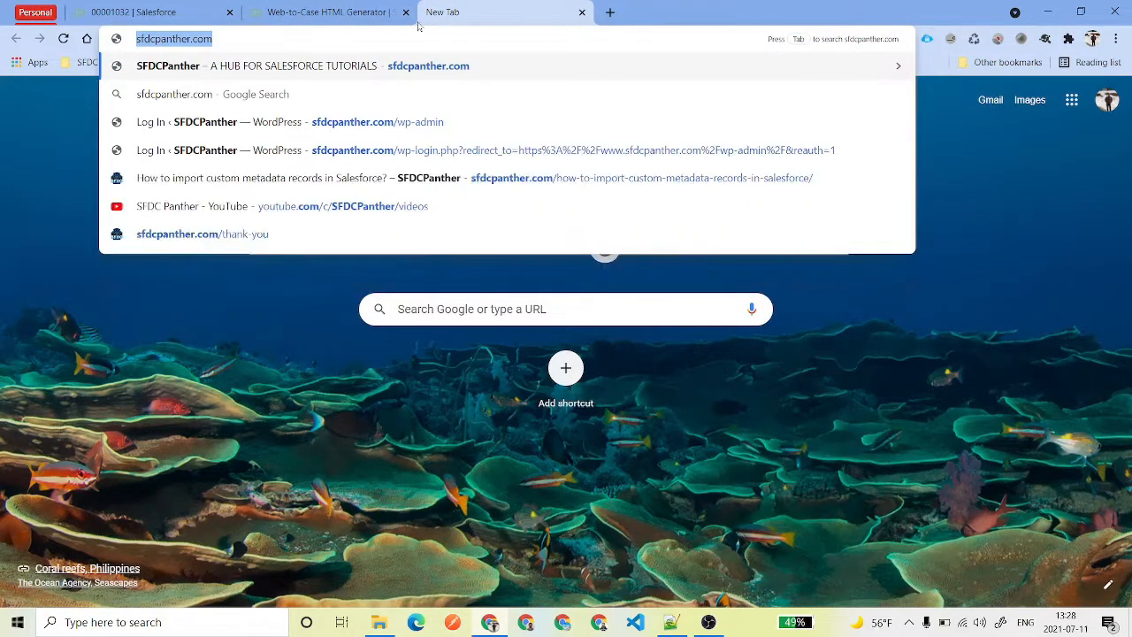
{"action": "left_click", "coordinate": [328, 11]}
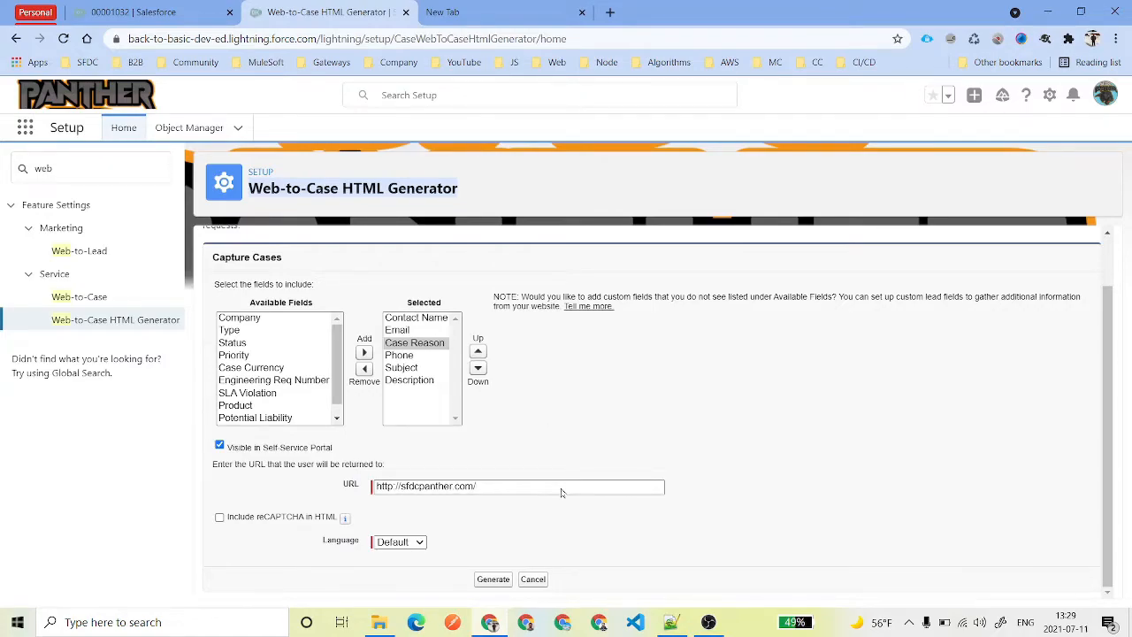
{"action": "left_click", "coordinate": [493, 578]}
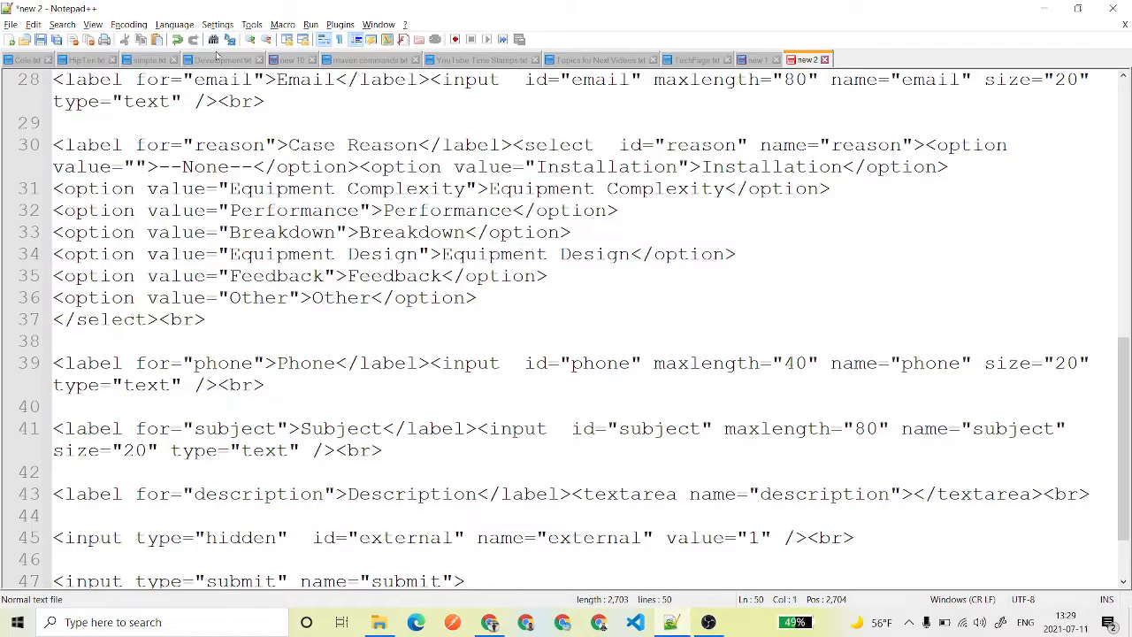
Step: Paste the generated HTML into a new Notepad++ tab and review it down to </form>
{"action": "left_click", "coordinate": [173, 24]}
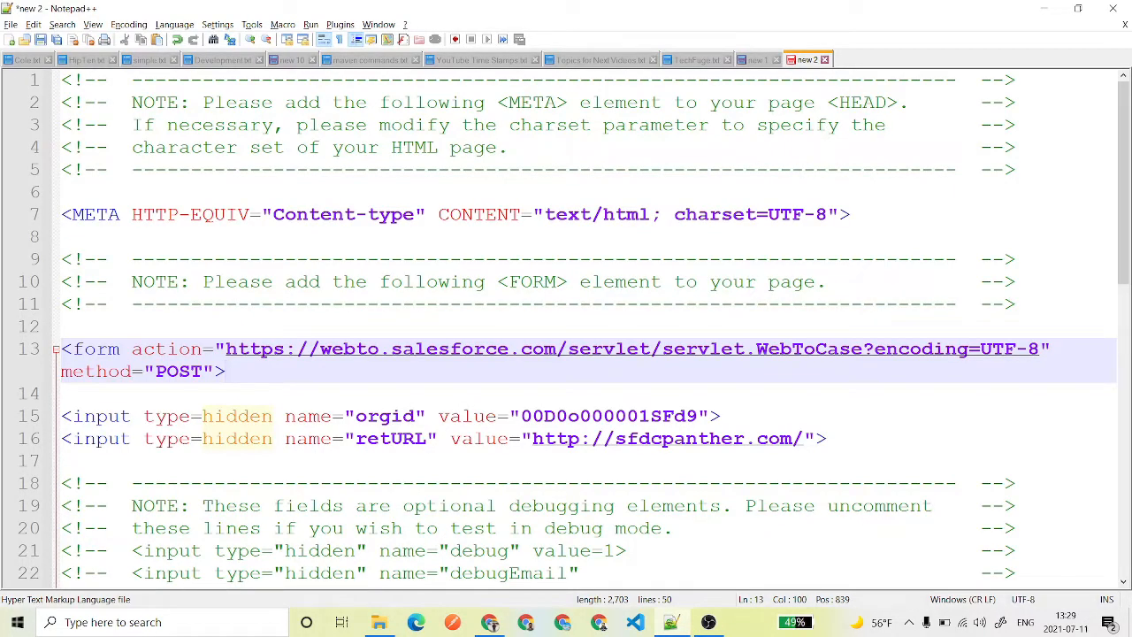
{"action": "scroll", "scroll_direction": "down", "scroll_amount": 3}
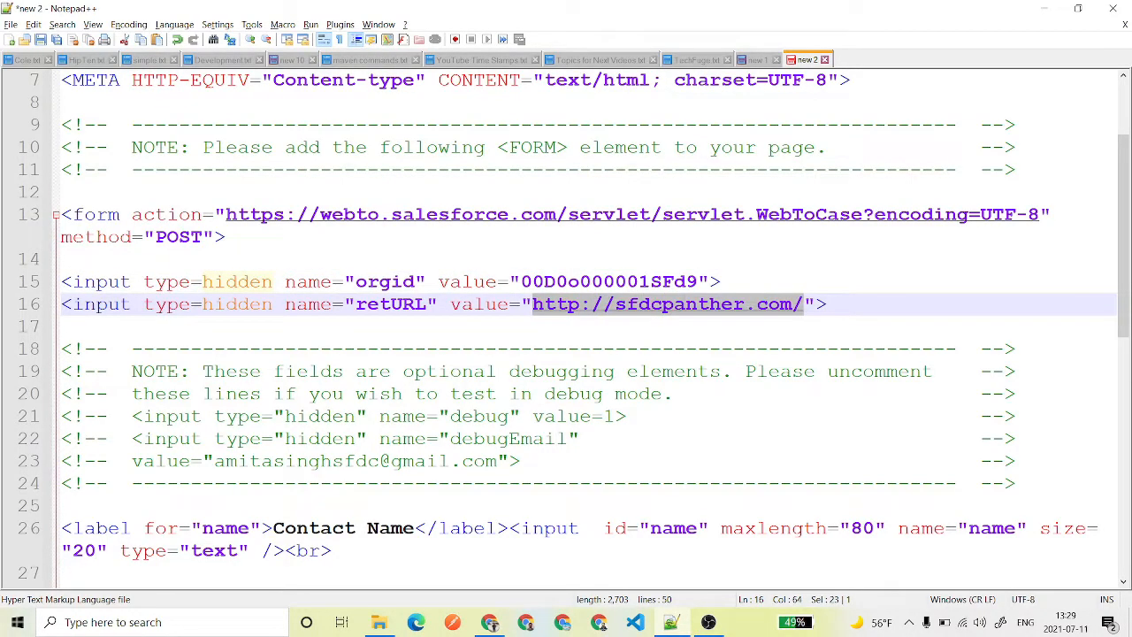
{"action": "scroll", "scroll_direction": "down", "scroll_amount": 3}
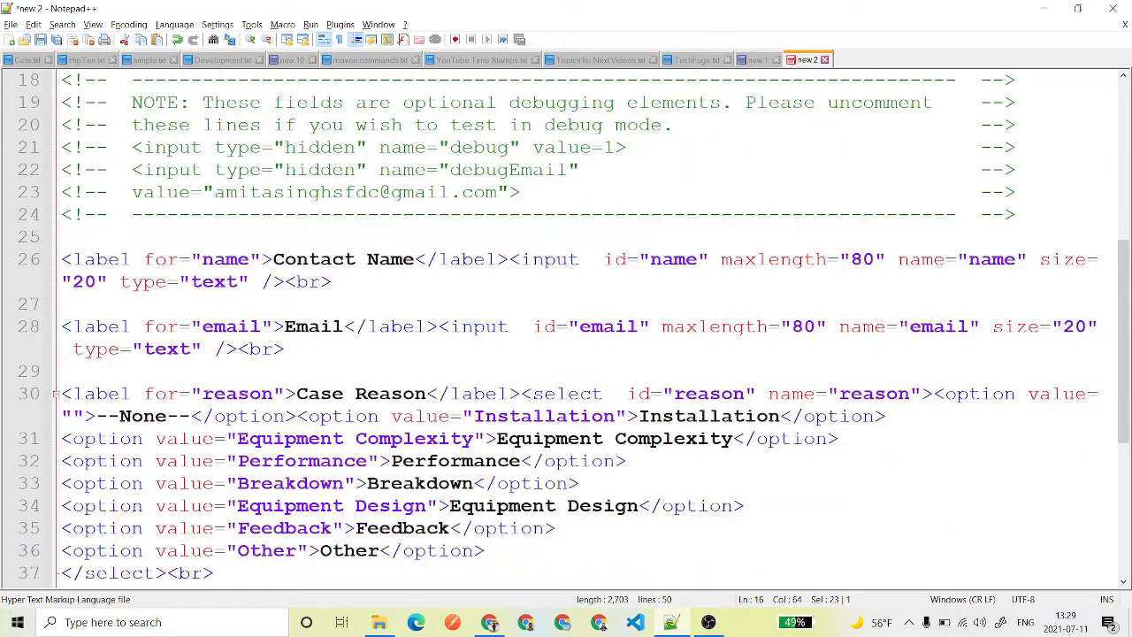
{"action": "scroll", "scroll_direction": "down", "scroll_amount": 3}
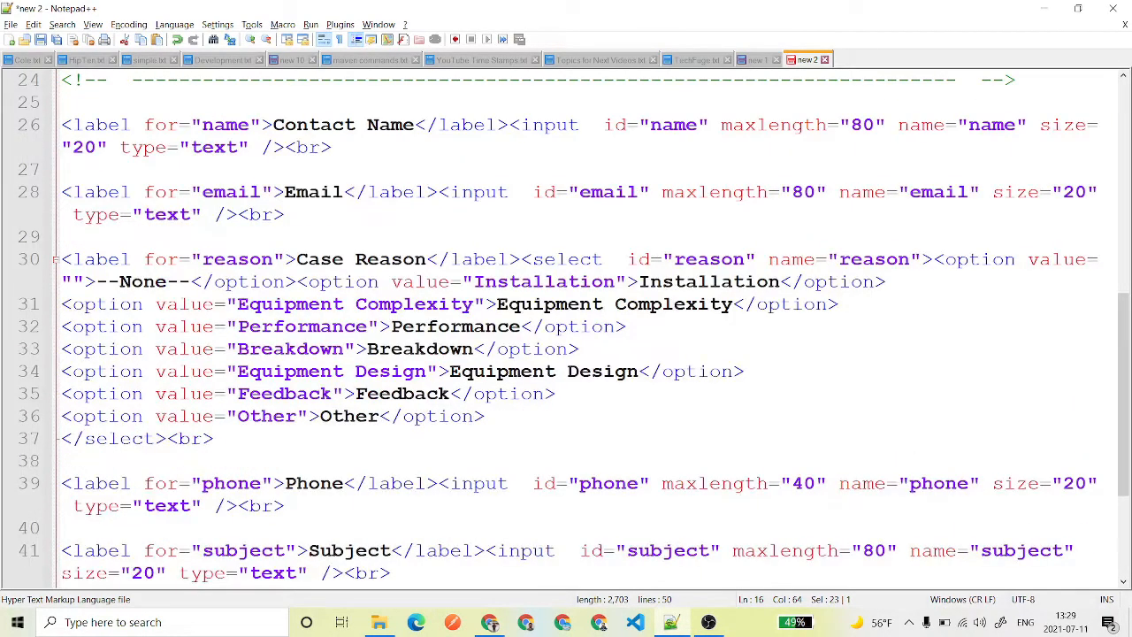
{"action": "scroll", "scroll_direction": "down", "scroll_amount": 3}
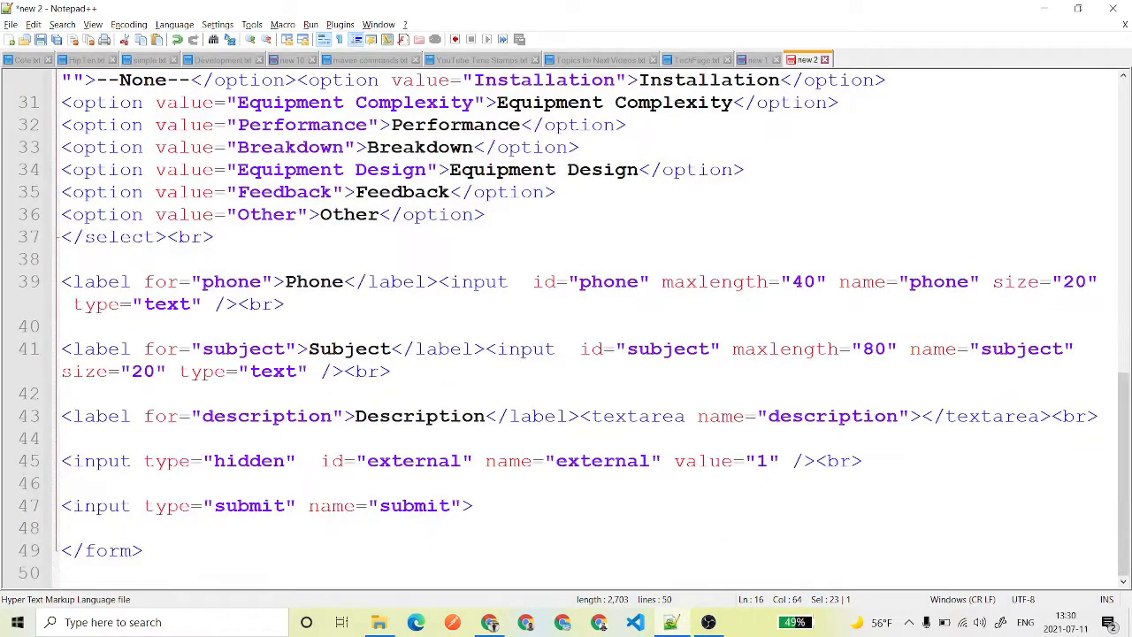
{"action": "triple_click", "coordinate": [420, 416]}
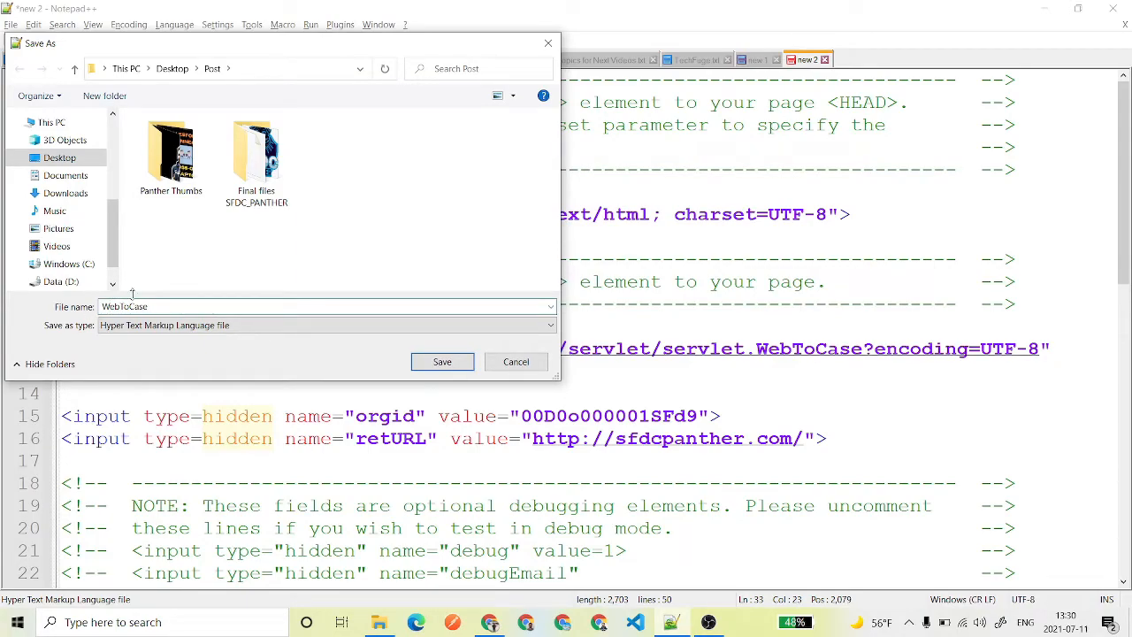
Step: Save the document as the HTML file WebToCase in the Desktop folder
{"action": "left_click", "coordinate": [60, 157]}
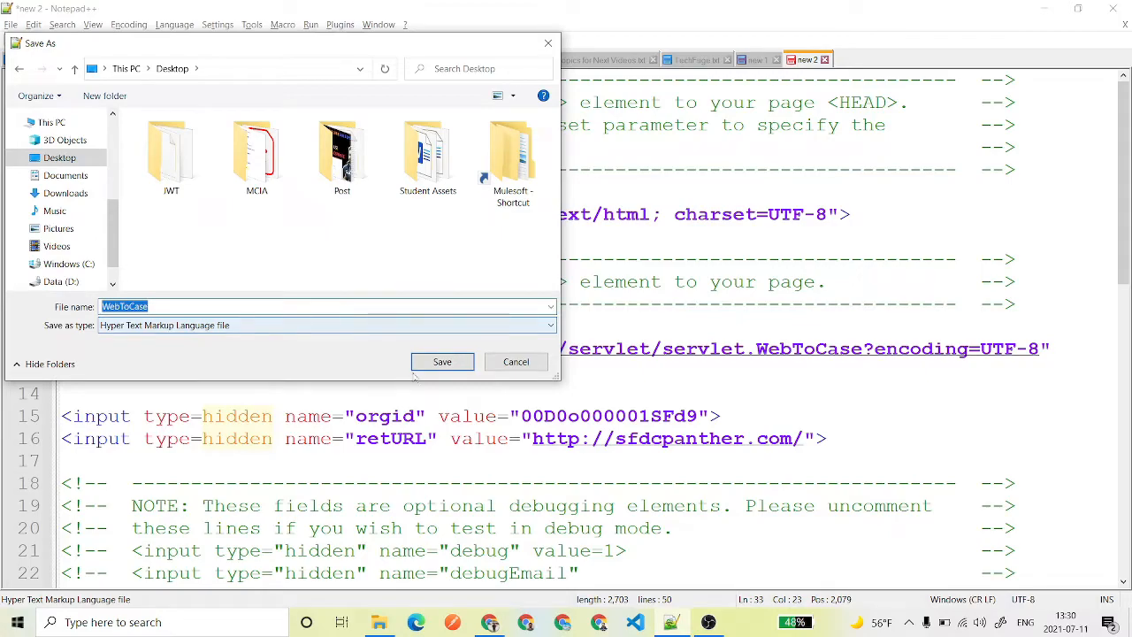
{"action": "left_click", "coordinate": [441, 362]}
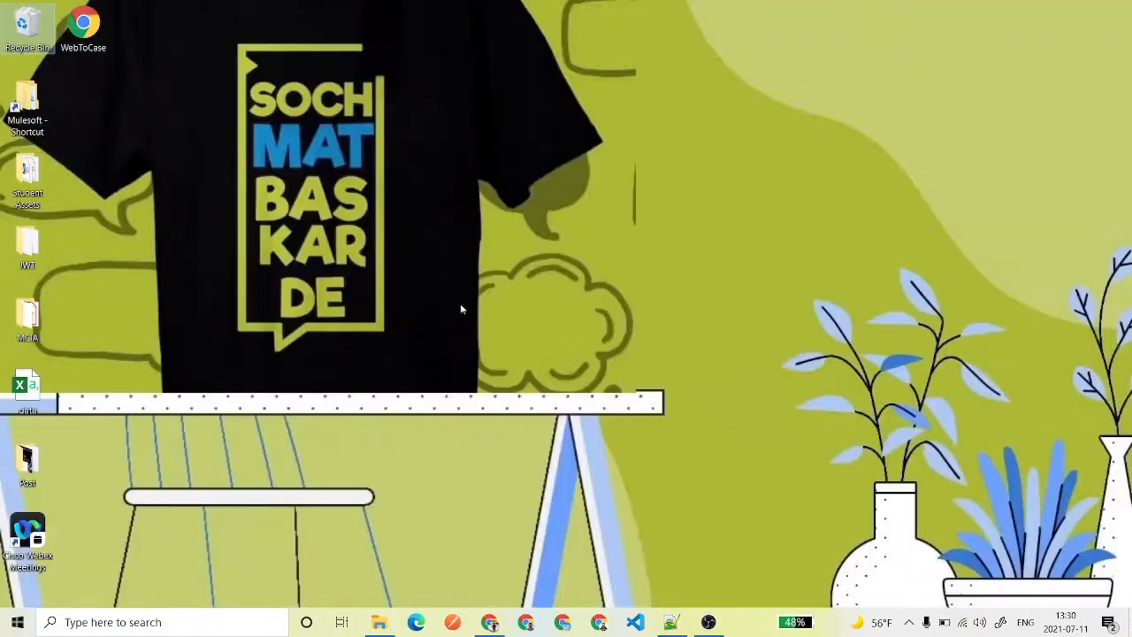
{"action": "mouse_move", "coordinate": [116, 91]}
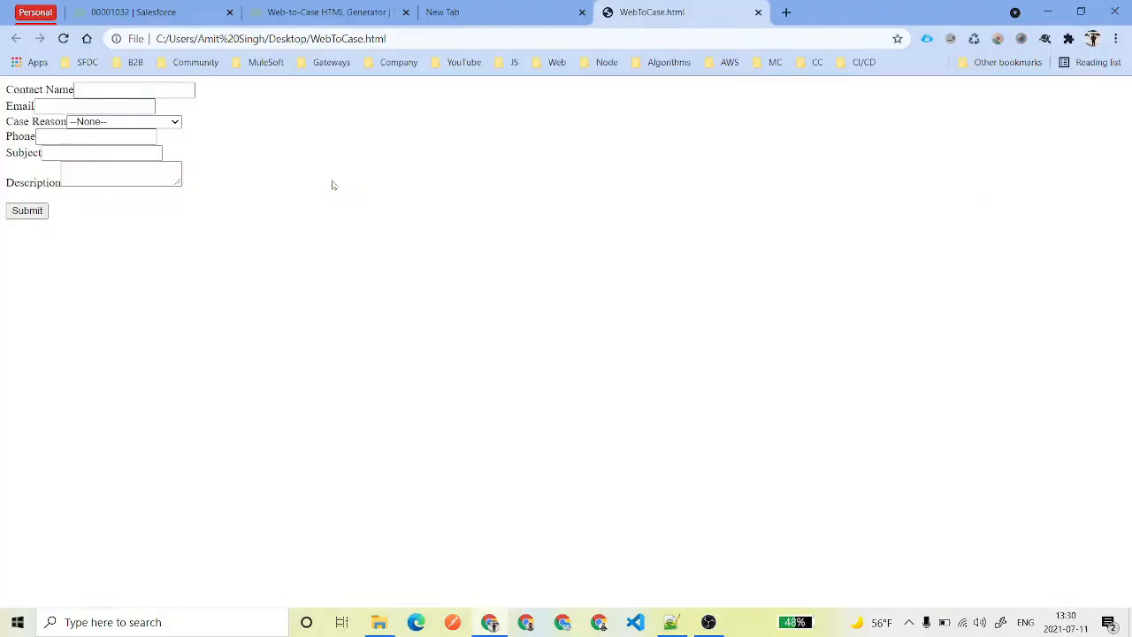
{"action": "mouse_move", "coordinate": [286, 204]}
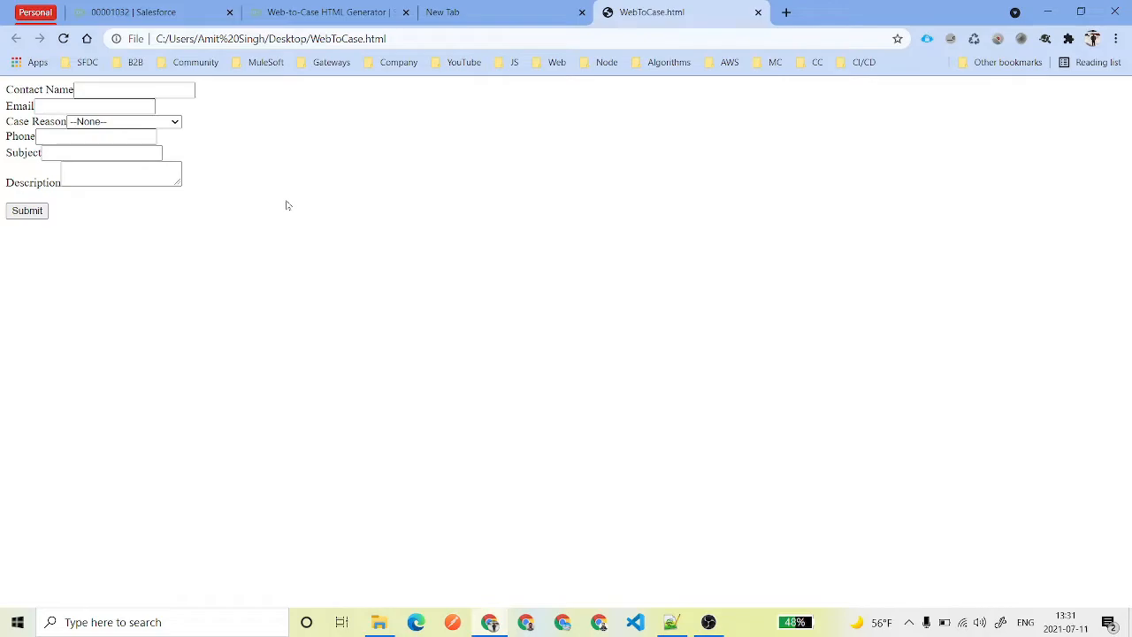
Step: Submit the form for Amit with Installation reason and subject 'Test Web TO Case'
{"action": "left_click", "coordinate": [135, 89]}
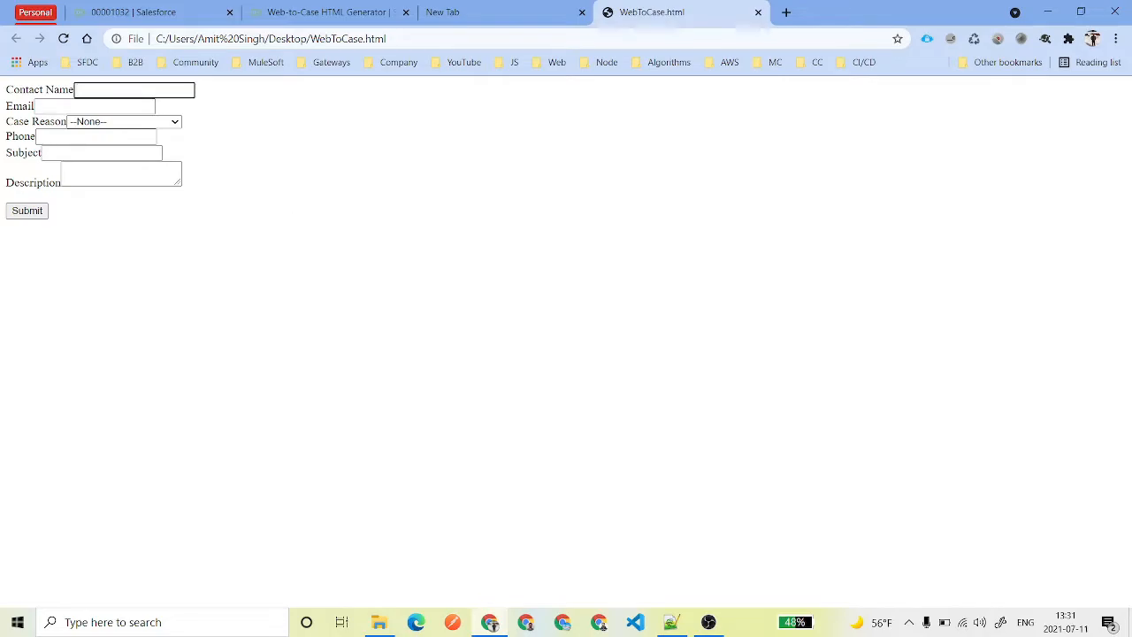
{"action": "type", "text": "Amit Di"}
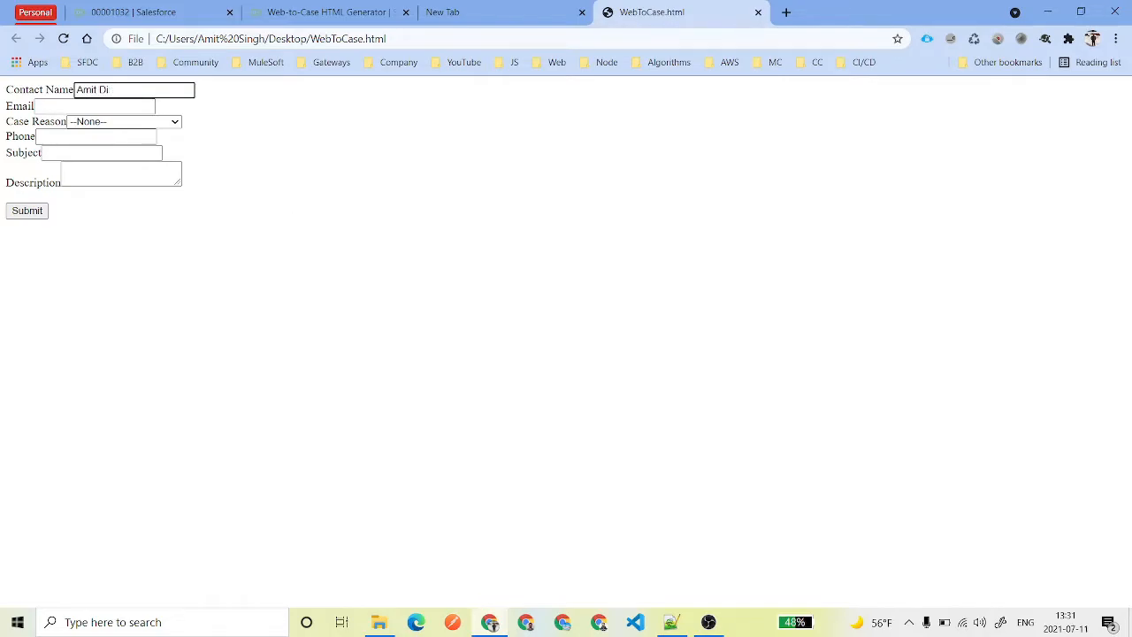
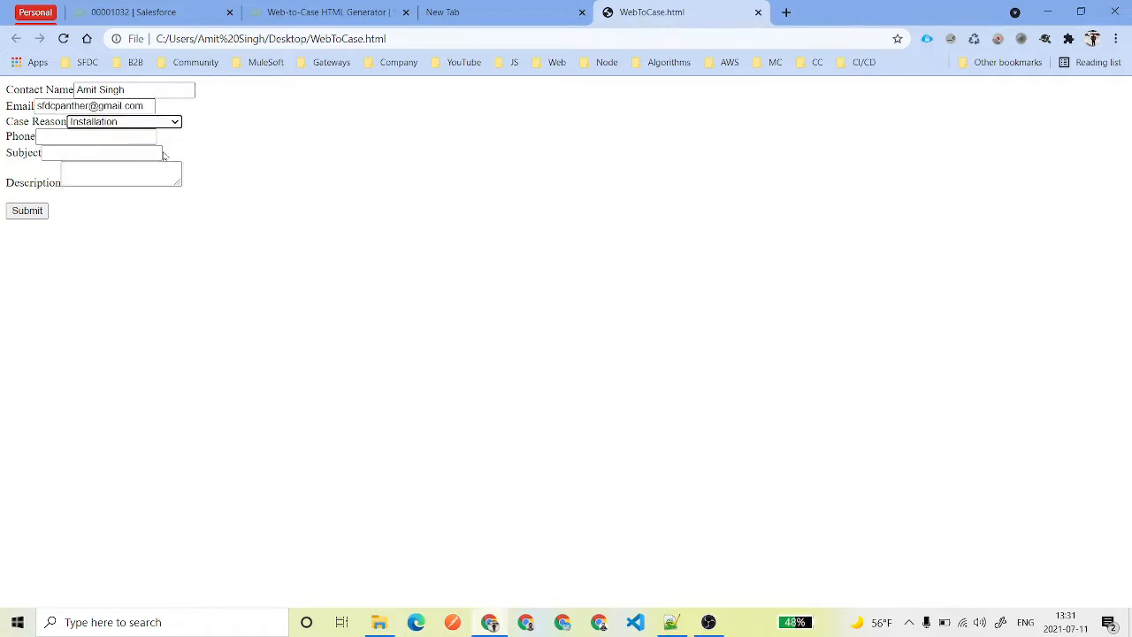
{"action": "type", "text": "98755823"}
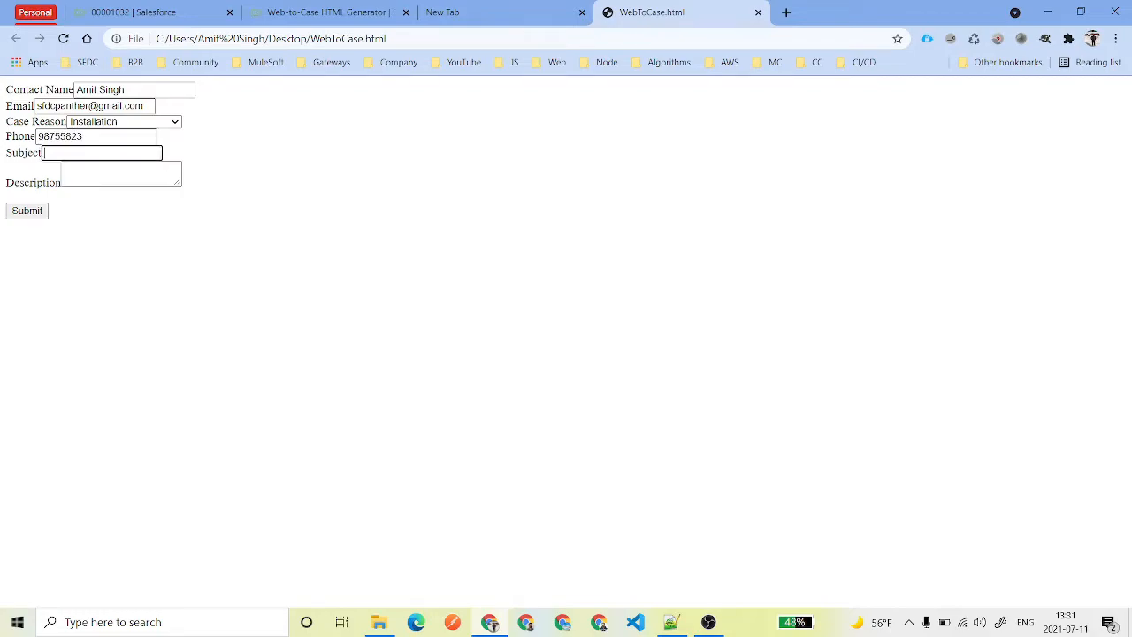
{"action": "type", "text": "Test @"}
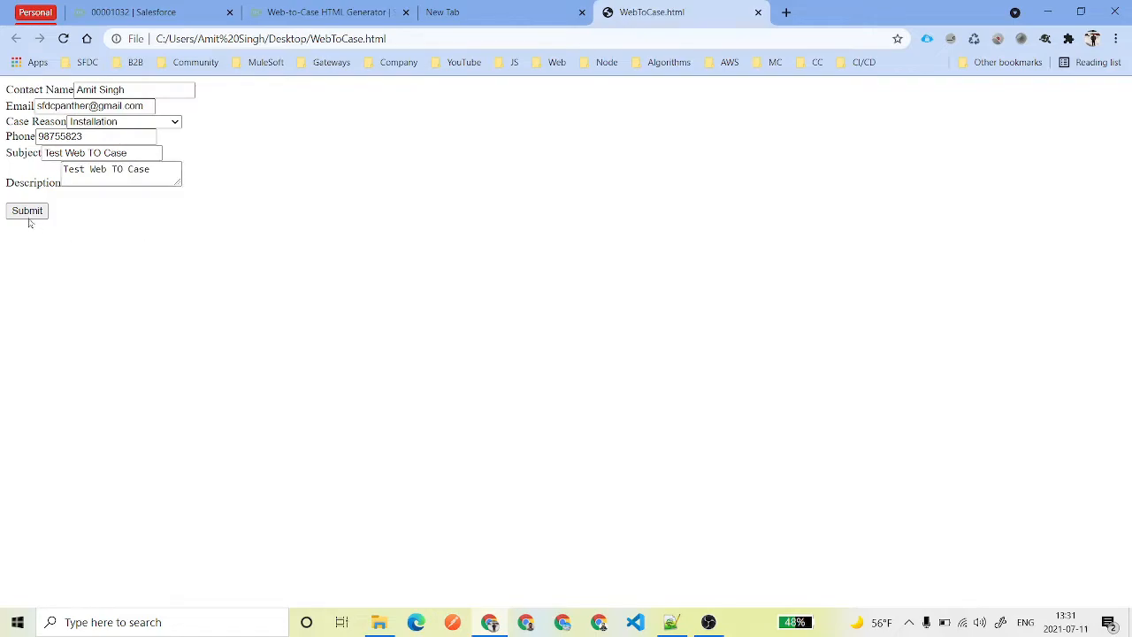
{"action": "left_click", "coordinate": [27, 210]}
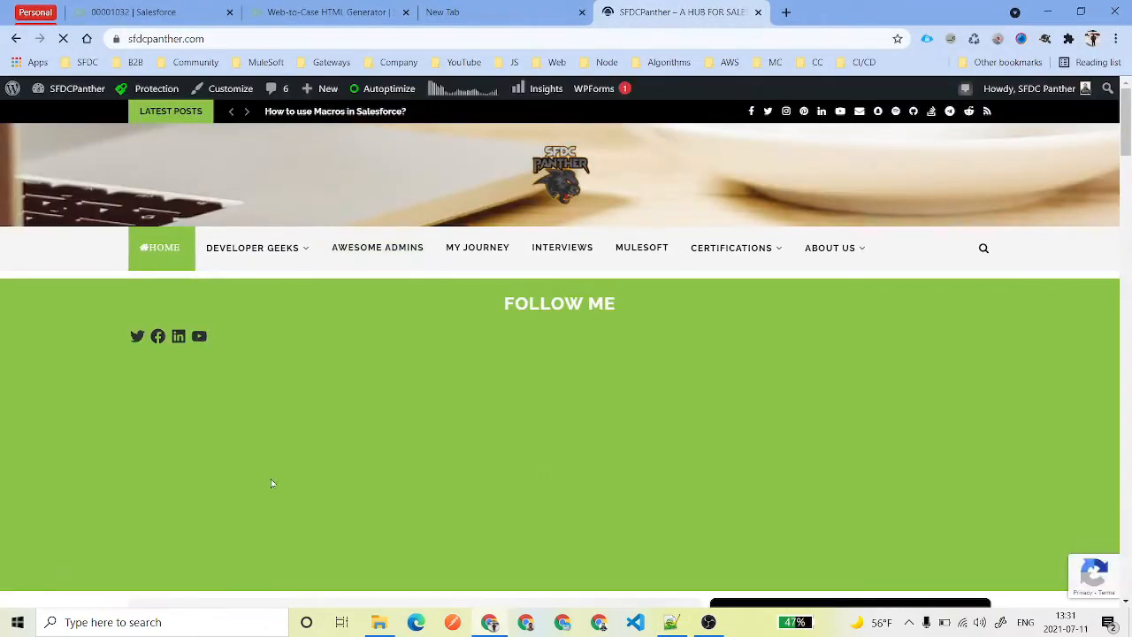
Step: View the sfdcpanther.com return page, then return to the Salesforce tab
{"action": "scroll", "scroll_direction": "down", "scroll_amount": 3}
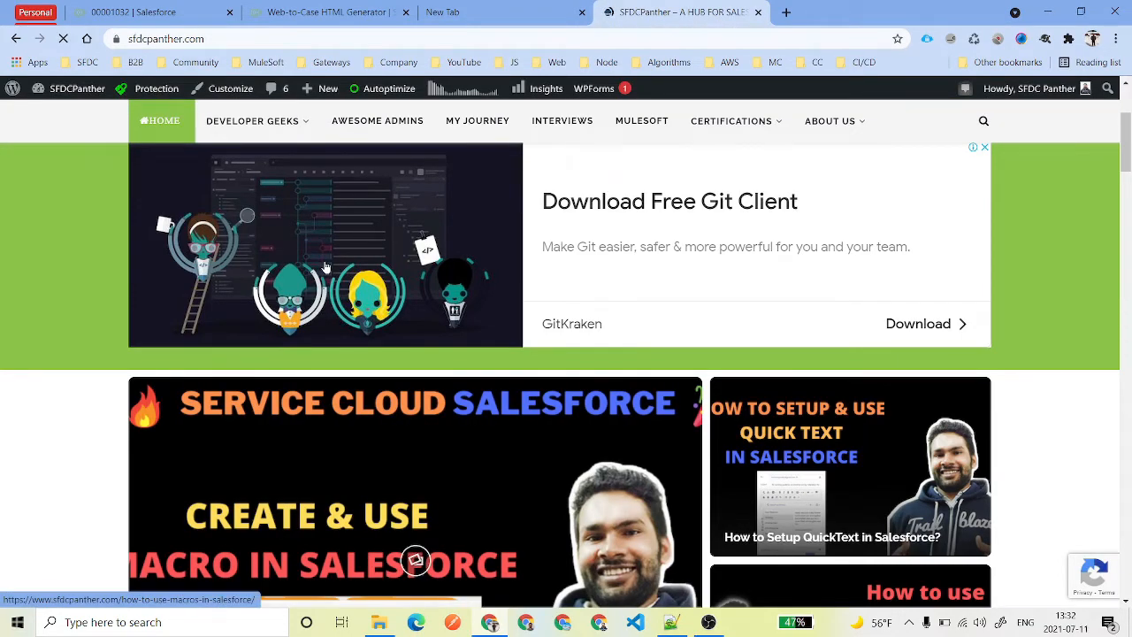
{"action": "left_click", "coordinate": [124, 11]}
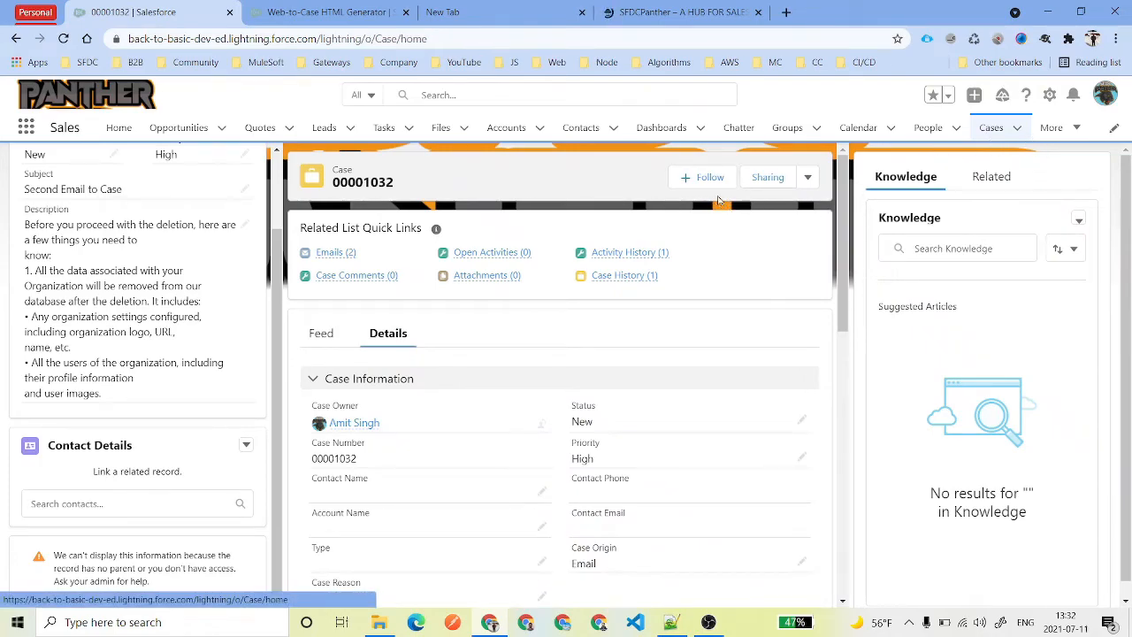
Step: Open case 00001033 'Test Web TO Case' from the Cases list
{"action": "left_click", "coordinate": [990, 127]}
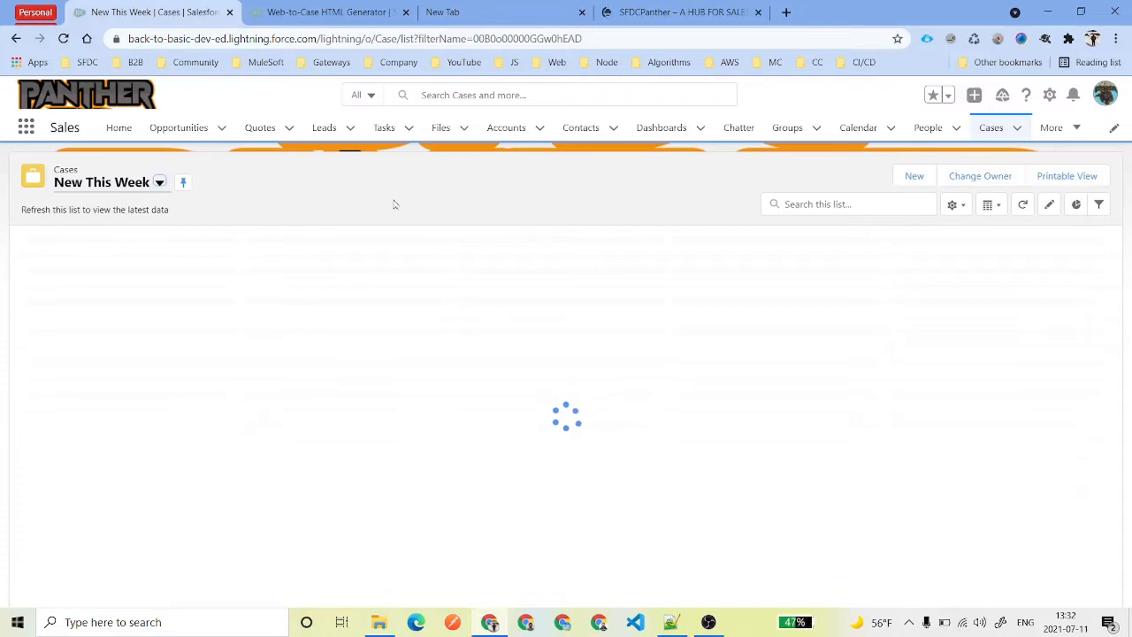
{"action": "mouse_move", "coordinate": [342, 201]}
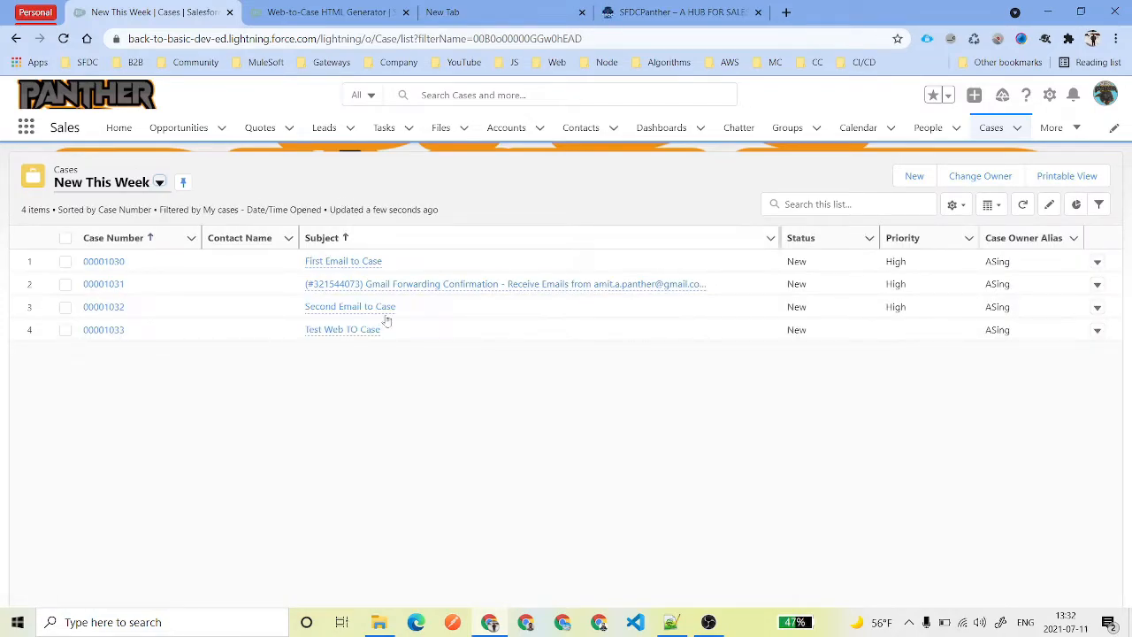
{"action": "double_click", "coordinate": [342, 329]}
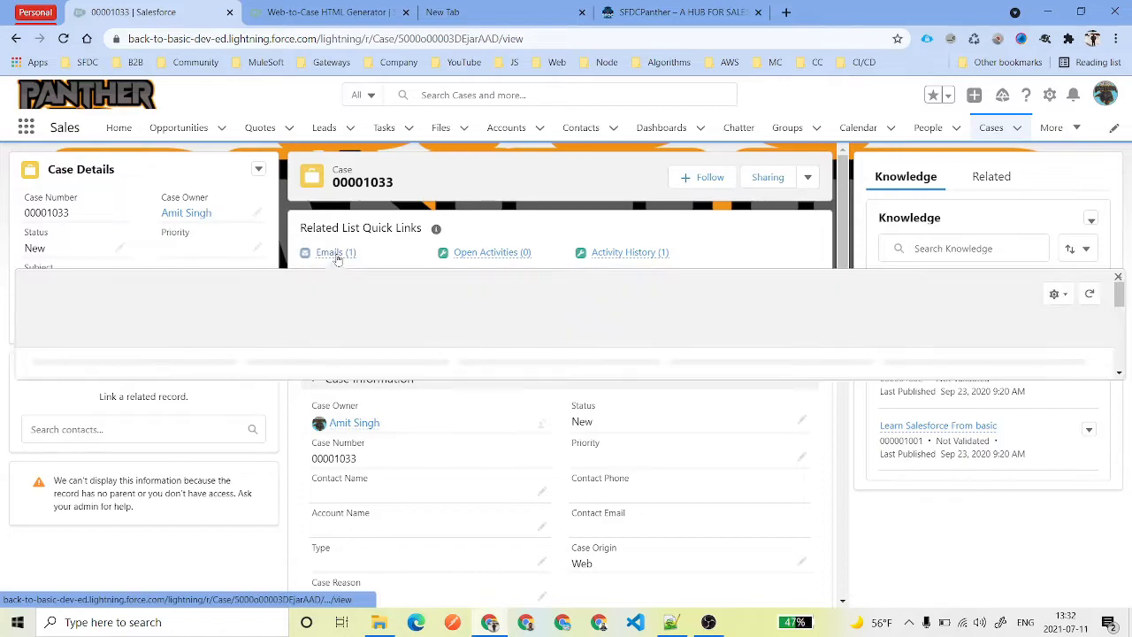
{"action": "left_click", "coordinate": [335, 252]}
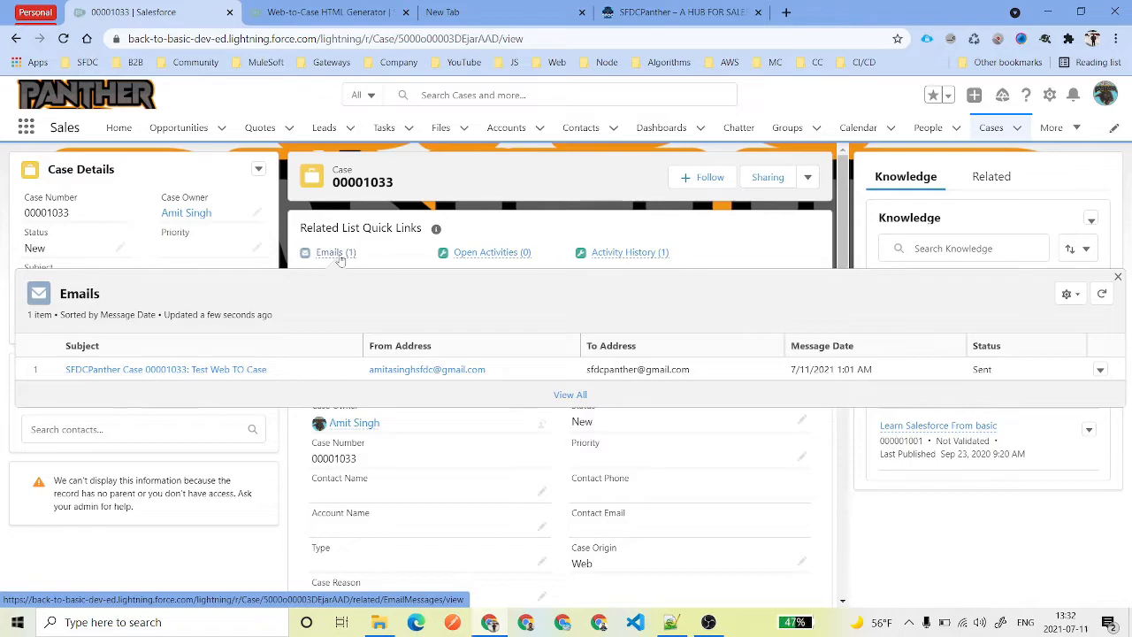
{"action": "left_click", "coordinate": [1118, 276]}
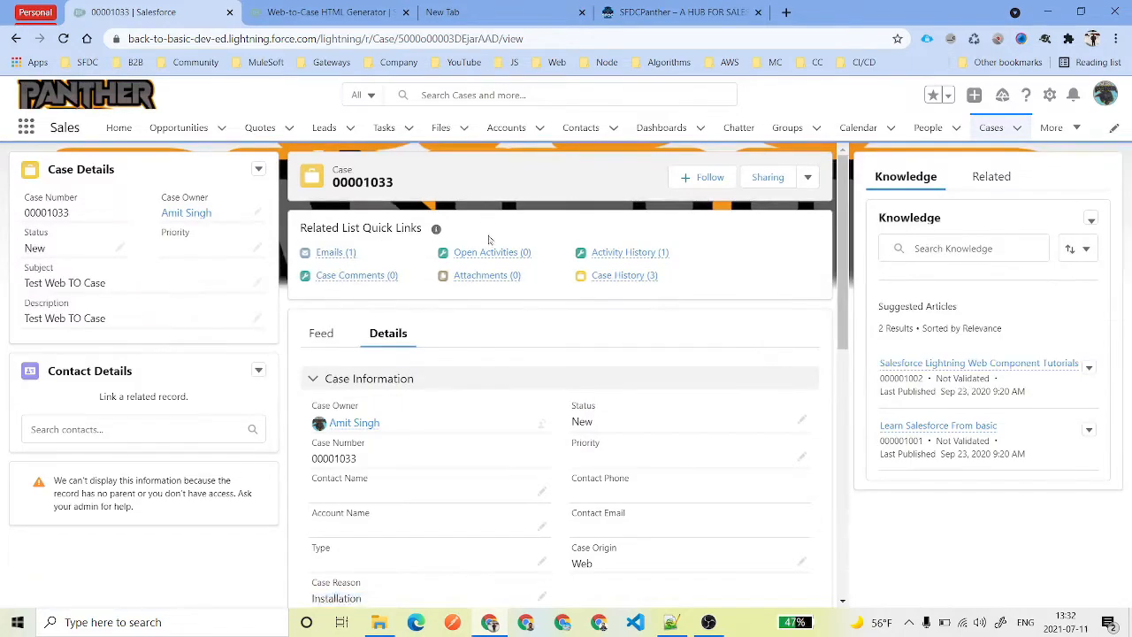
Step: Check case 00001033's Web origin, Installation reason and web name and phone, then return to the HTML Generator
{"action": "scroll", "scroll_direction": "down", "scroll_amount": 3}
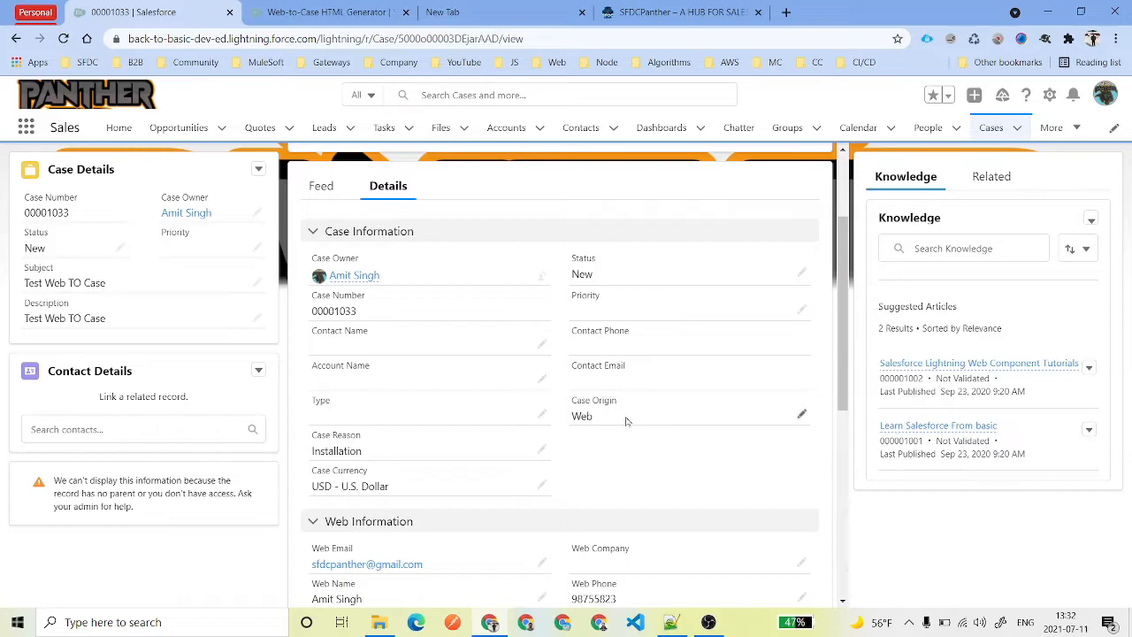
{"action": "scroll", "scroll_direction": "down", "scroll_amount": 3}
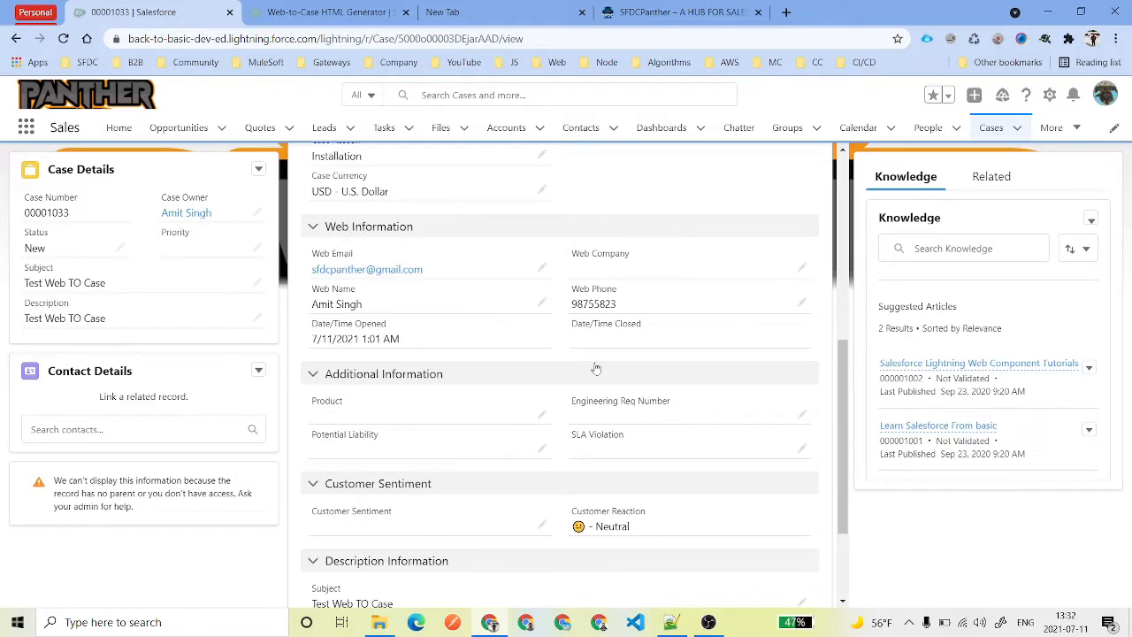
{"action": "mouse_move", "coordinate": [712, 391]}
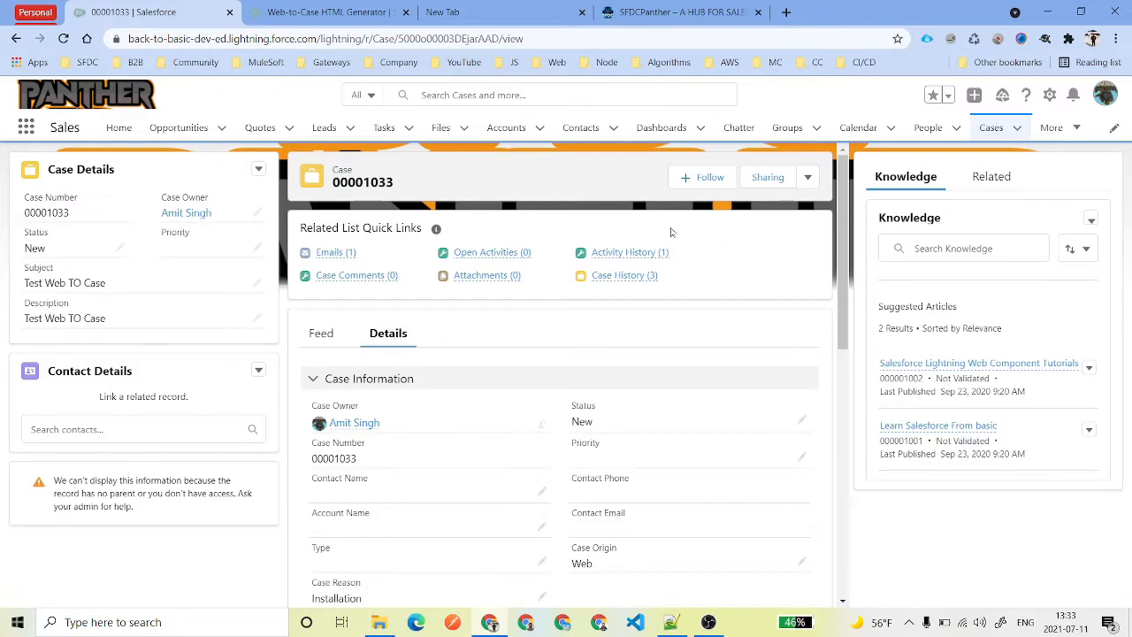
{"action": "left_click", "coordinate": [327, 11]}
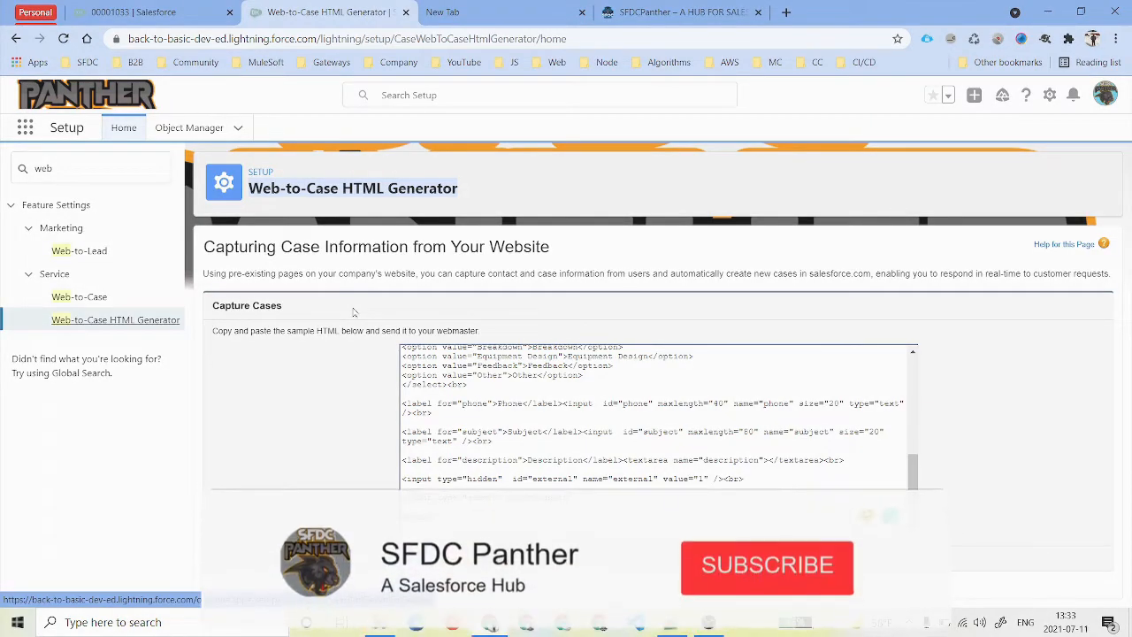
{"action": "left_click", "coordinate": [766, 566]}
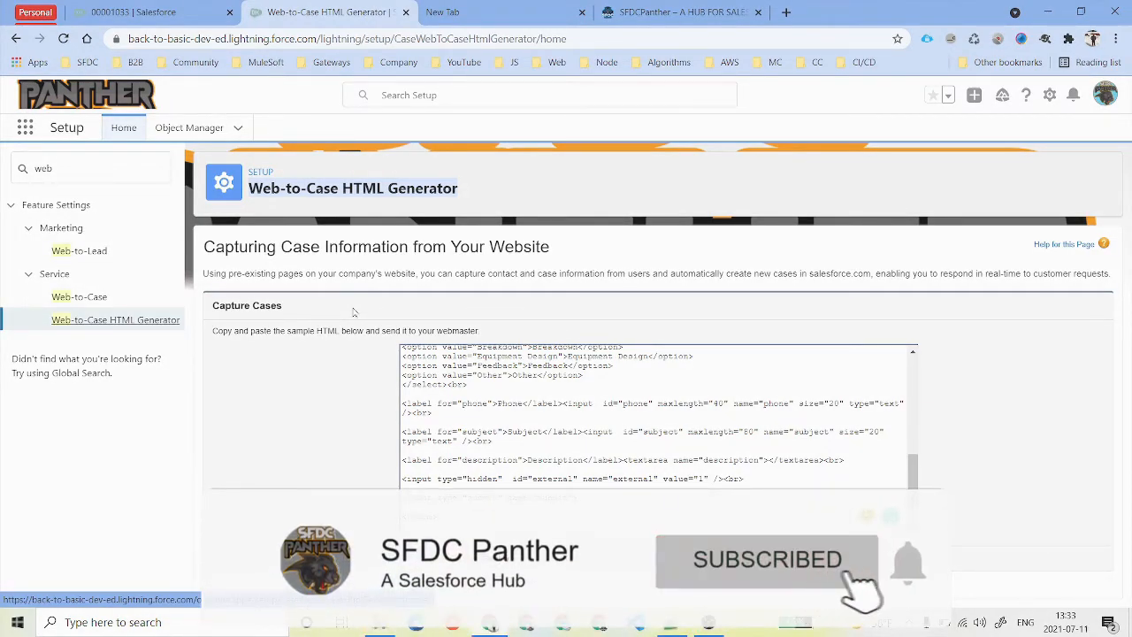